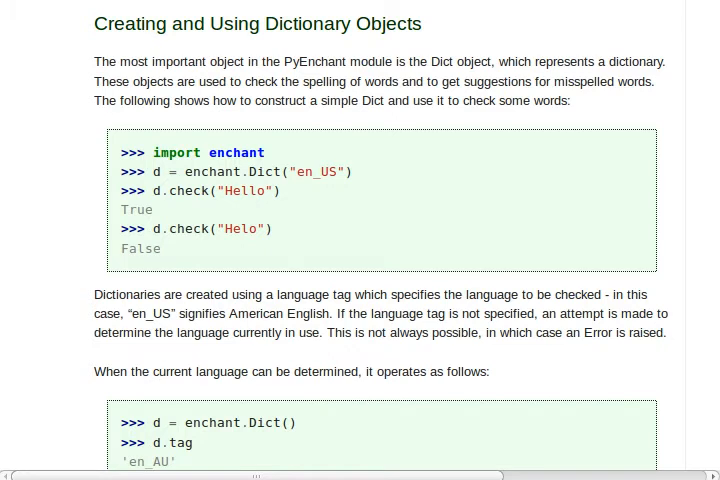
Highlight text in the tutorial's Dict-object example, including the word 'Hello' in the check line
double_click(236, 152)
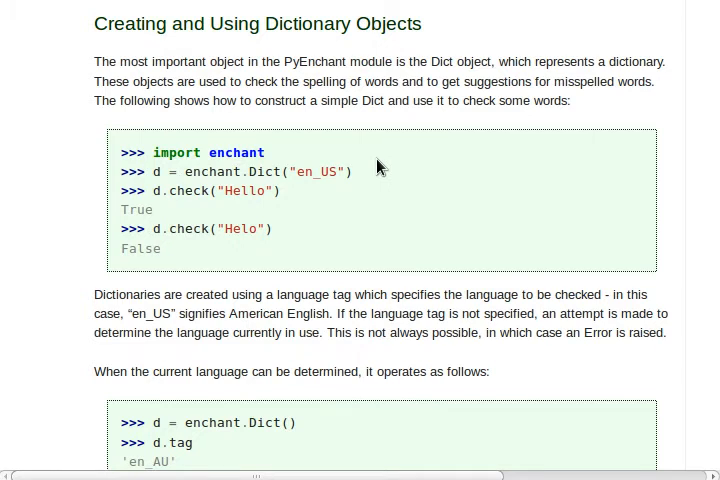
mouse_move(317, 87)
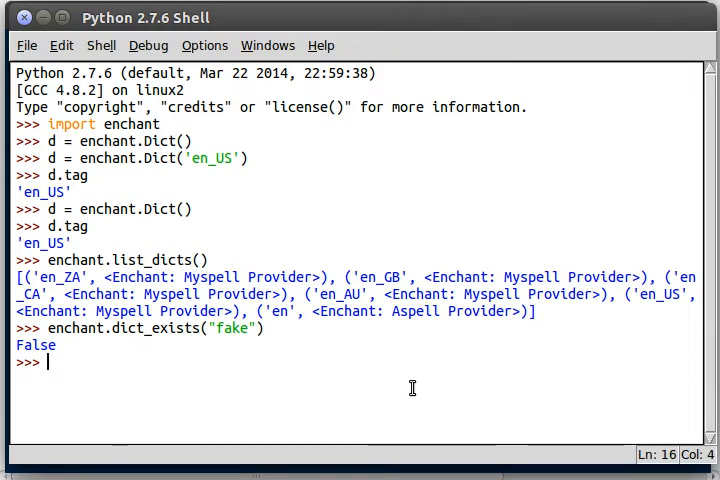
mouse_move(412, 388)
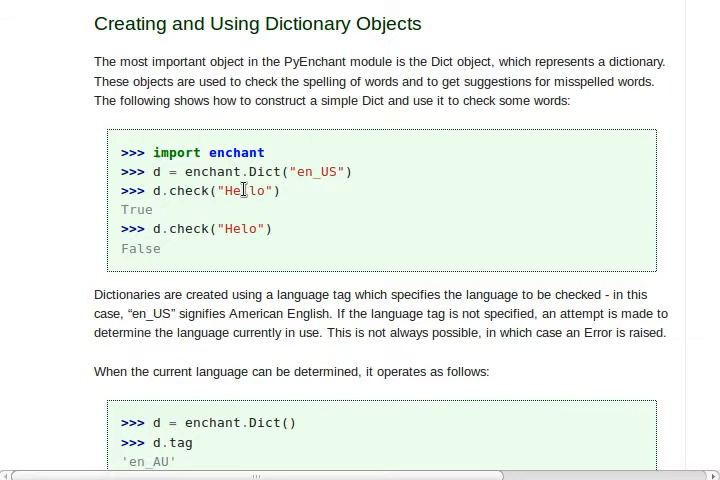
double_click(247, 190)
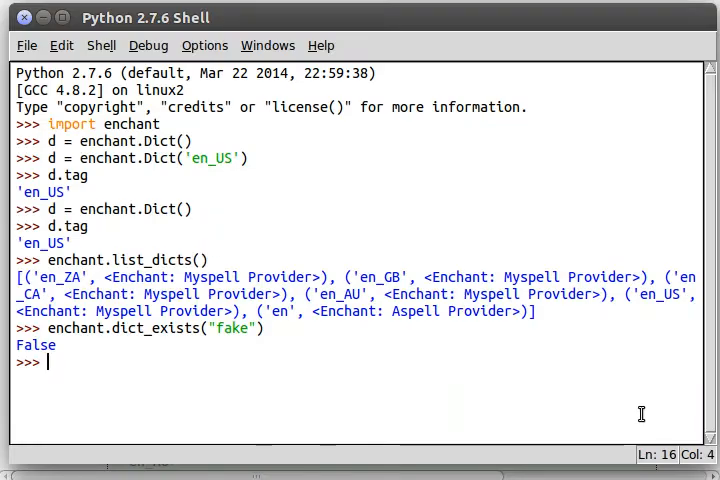
Run d.check("python"), which returns True, then run d.check("py")
text(d.check())
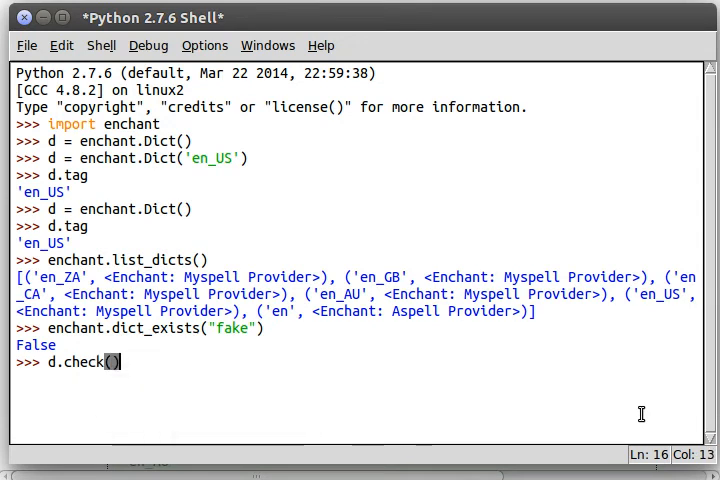
text("python")
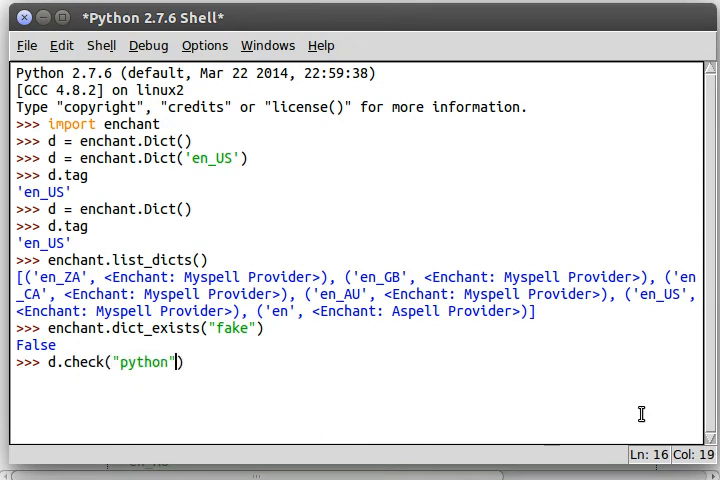
key(Return)
text(d.check(")
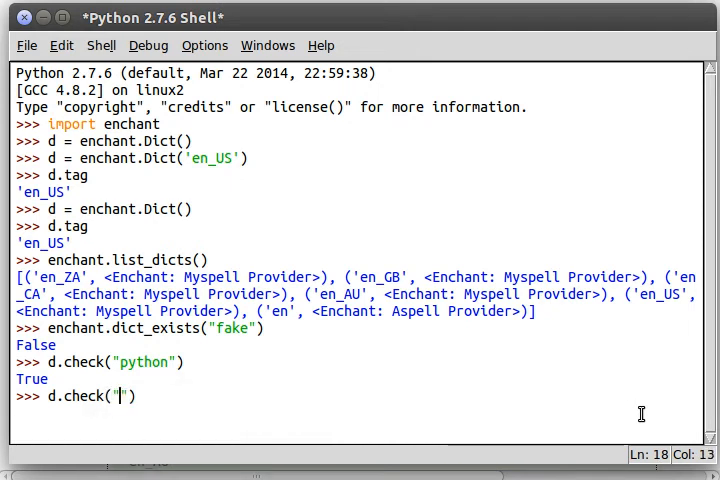
text(py)
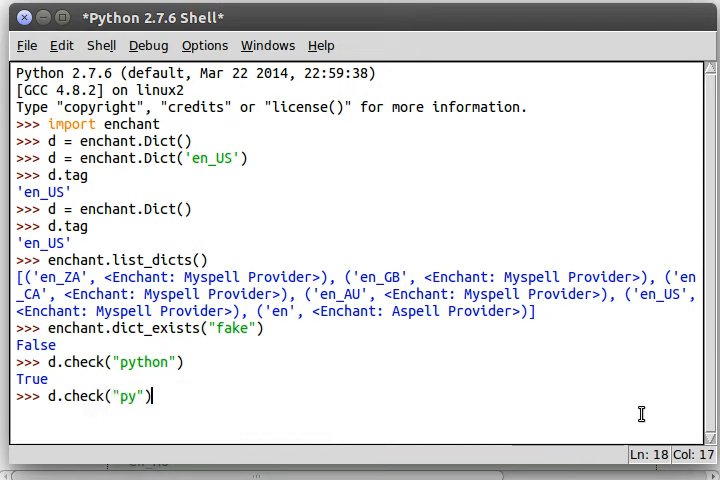
key(Return)
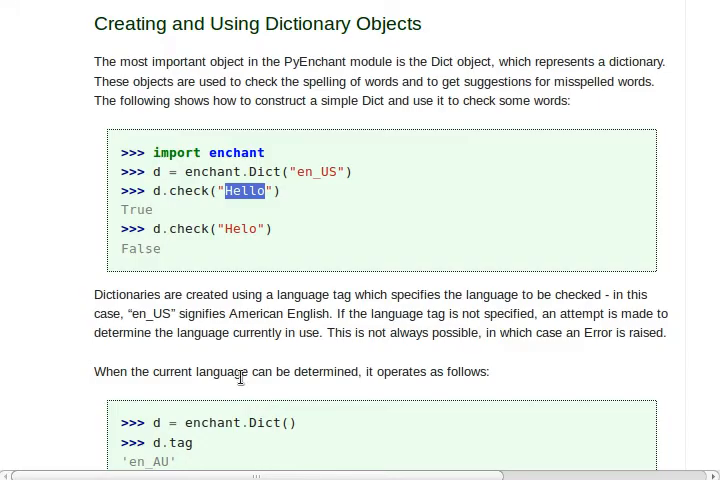
Scroll down to the d.suggest("Helo") example and highlight 'suggest'
scroll(down, 3)
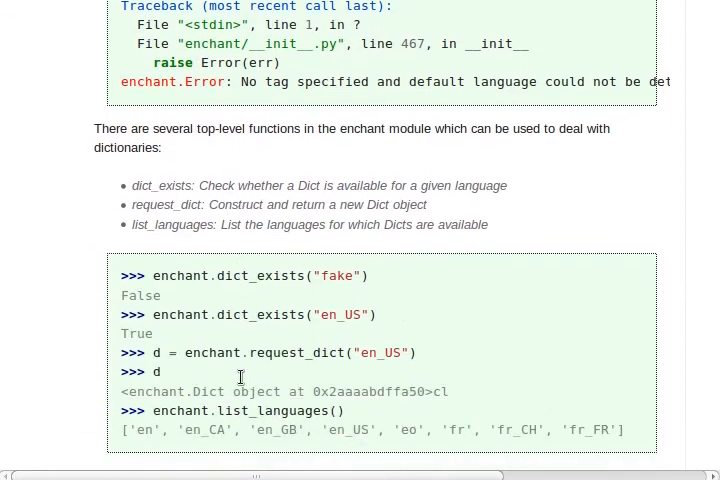
scroll(down, 3)
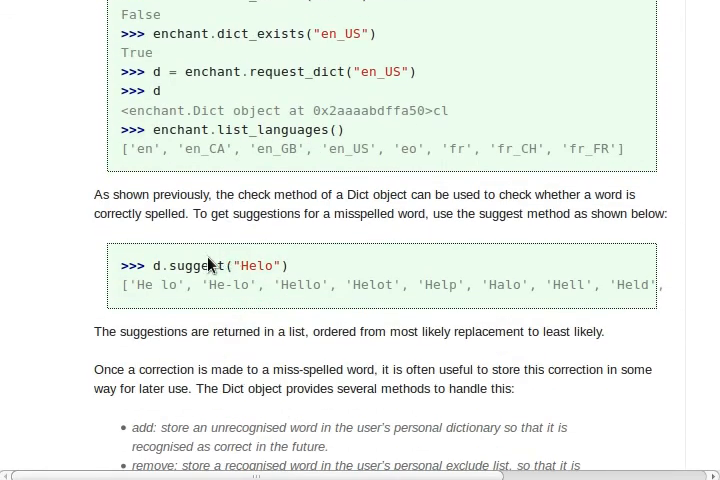
double_click(196, 265)
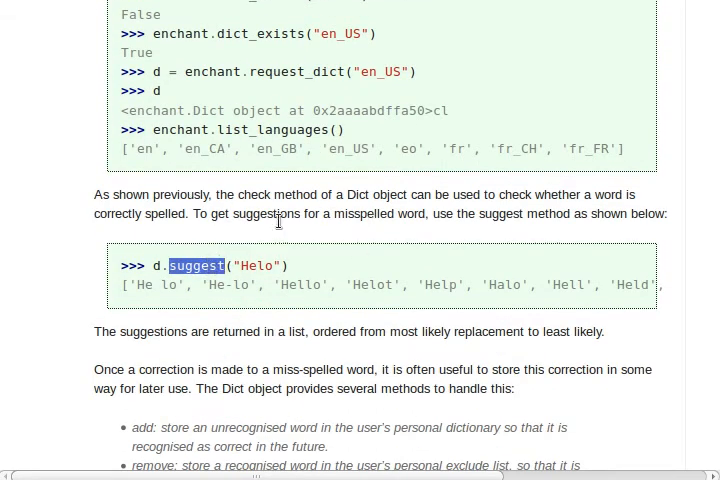
mouse_move(268, 234)
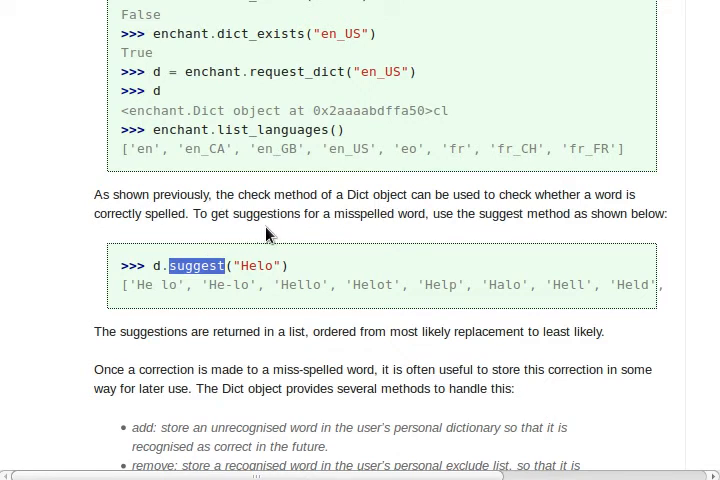
mouse_move(339, 245)
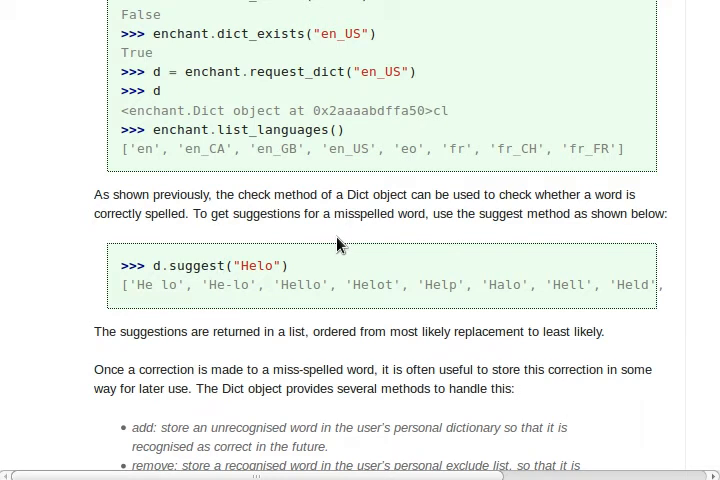
mouse_move(497, 317)
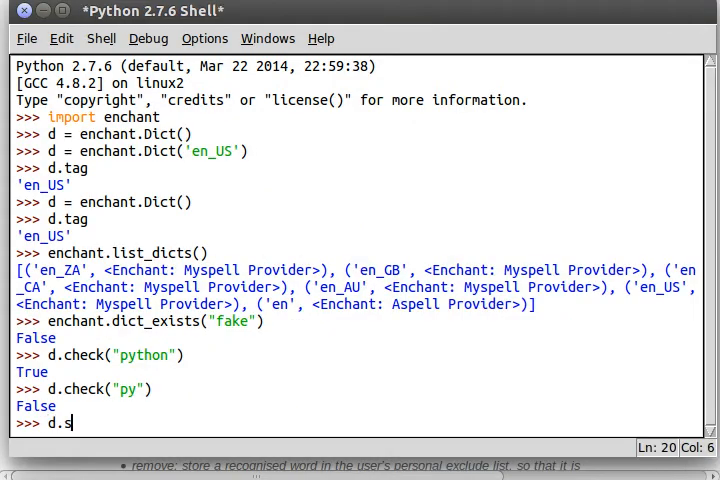
Run d.suggest("py") to list spelling suggestions for 'py'
text(uggest(""))
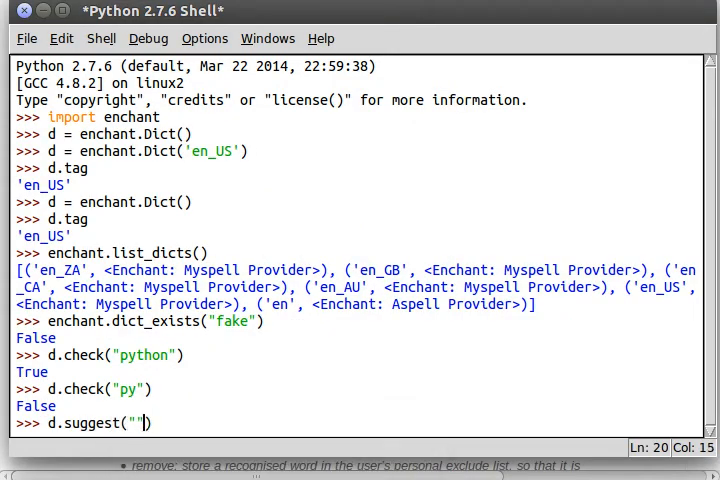
key(Return)
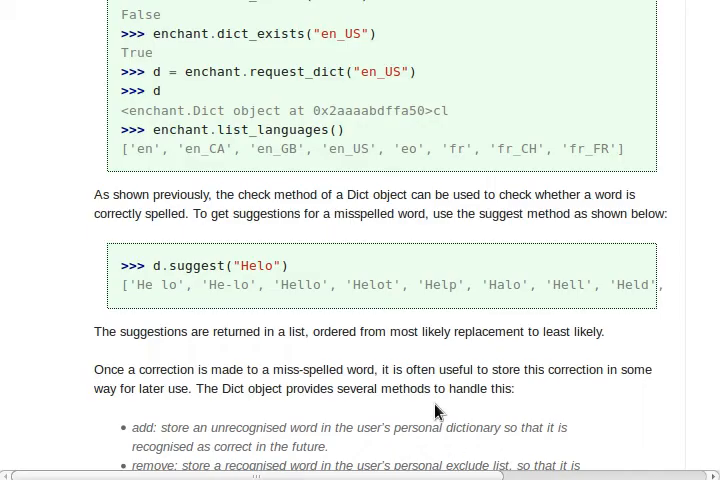
Scroll the tutorial down to the add, remove, add_to_session and store_replacement descriptions
scroll(down, 3)
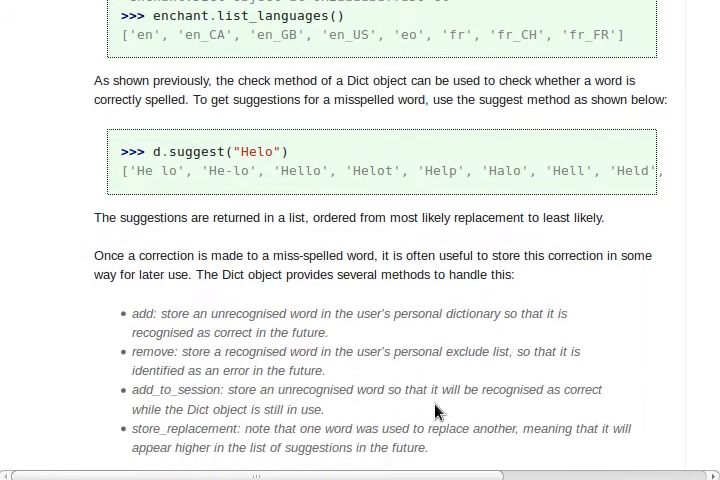
mouse_move(190, 393)
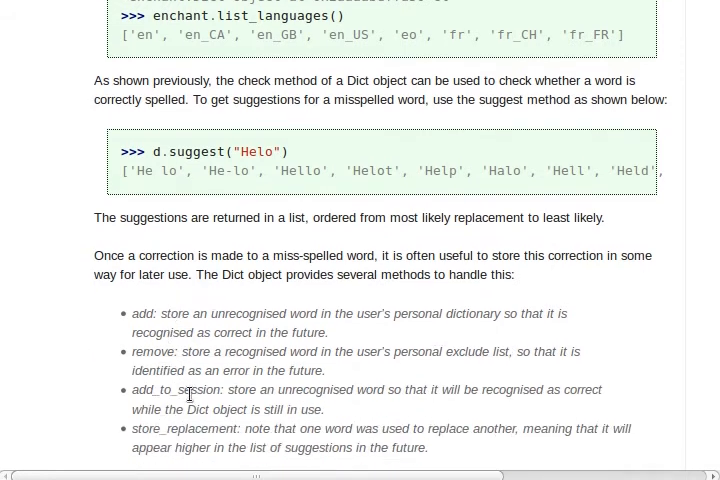
scroll(down, 3)
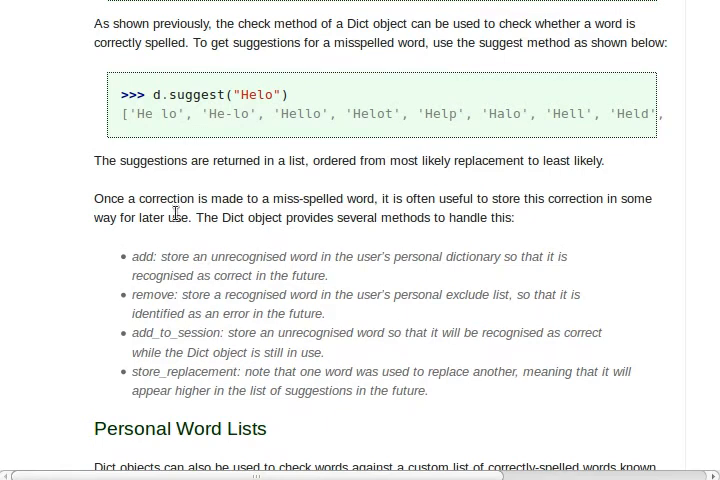
mouse_move(283, 206)
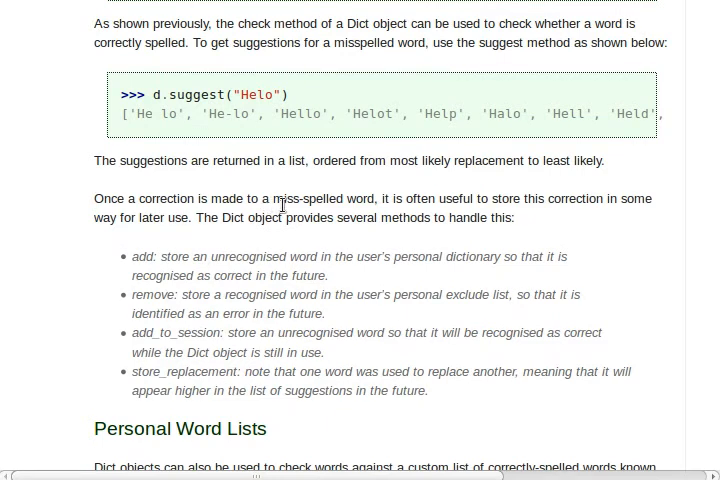
mouse_move(570, 214)
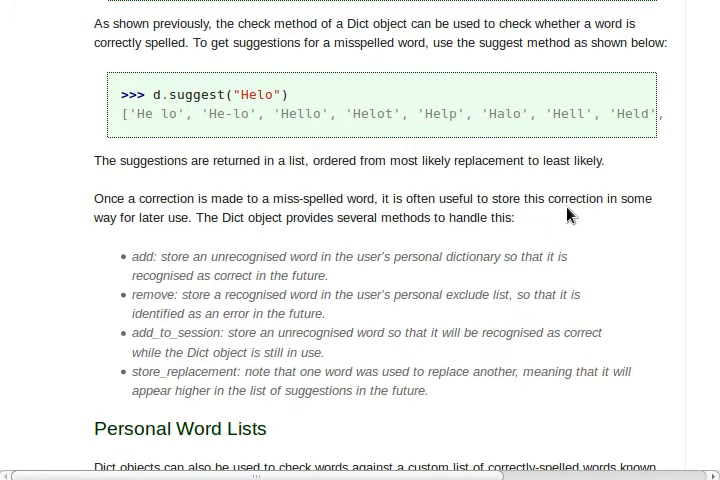
mouse_move(242, 238)
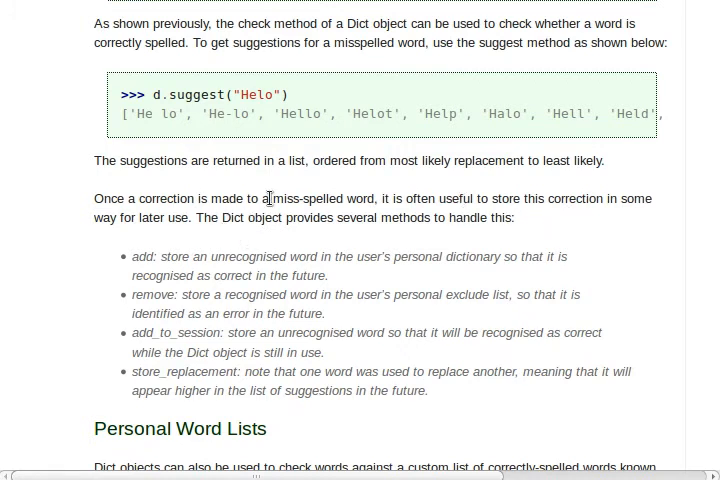
mouse_move(195, 245)
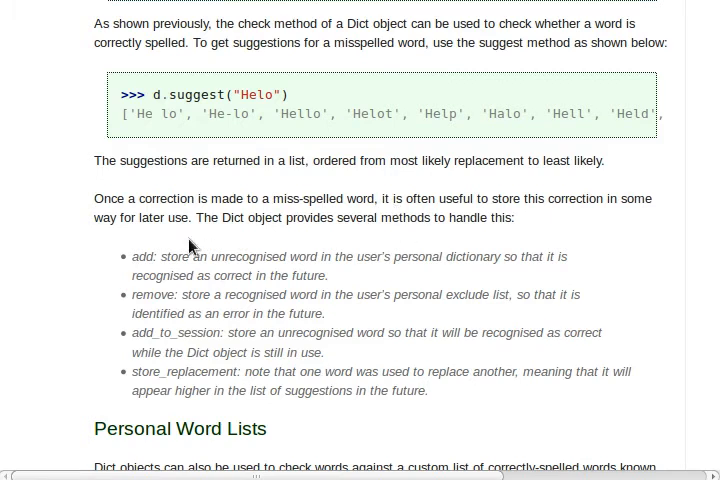
mouse_move(155, 272)
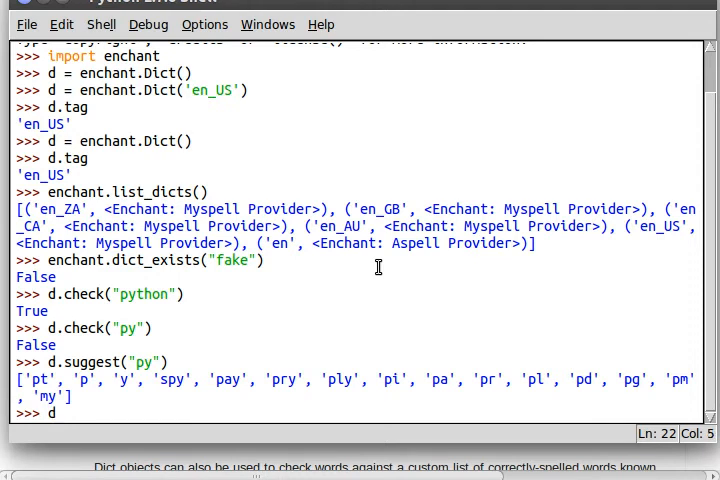
Add 'py' with d.add('py'), then check 'py' again
text(.add()
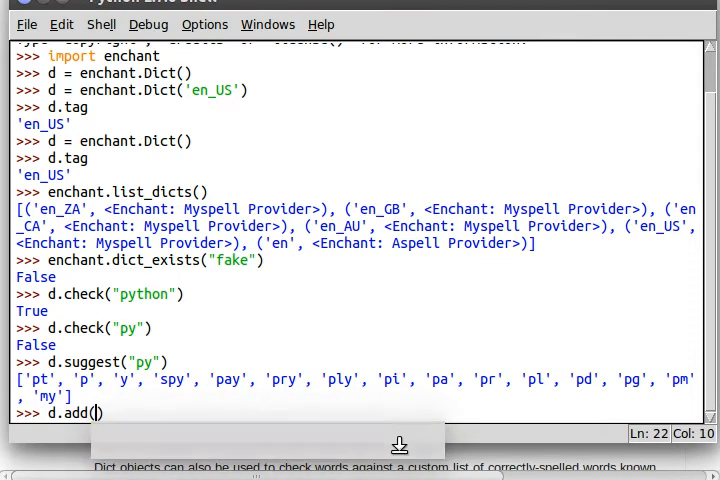
text('py)
key(Return)
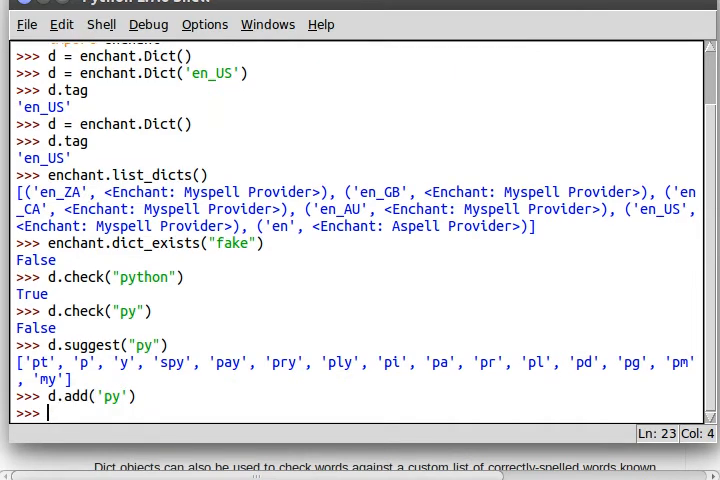
text(d.check('))
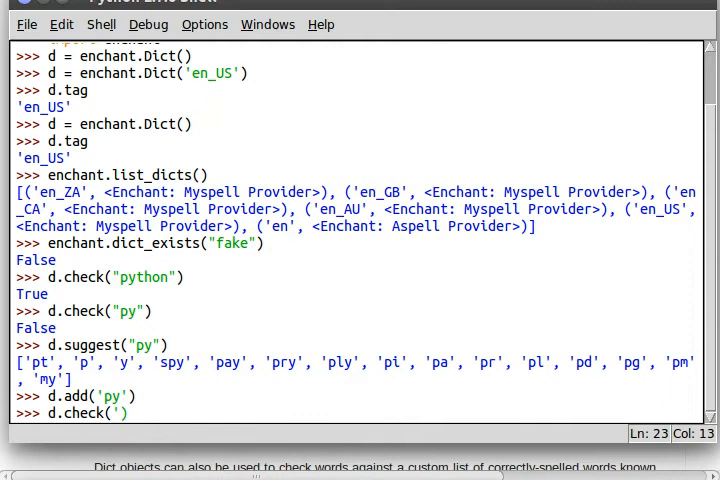
key(Return)
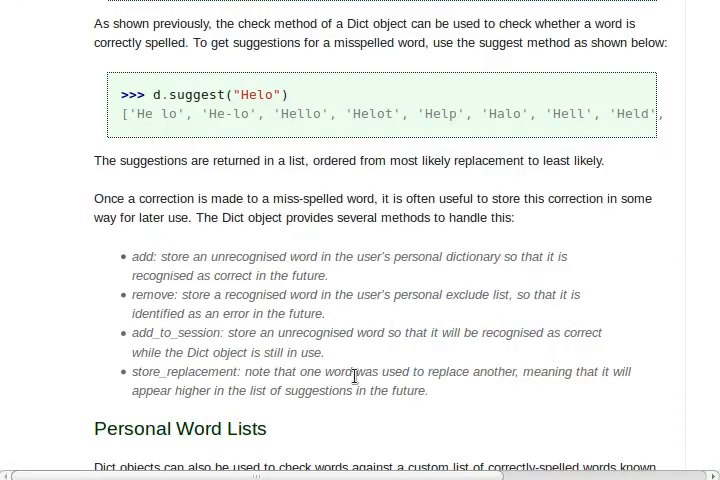
double_click(149, 294)
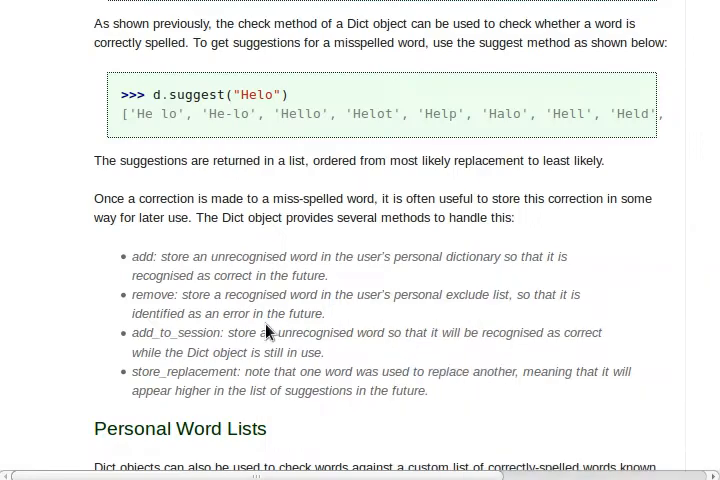
double_click(255, 294)
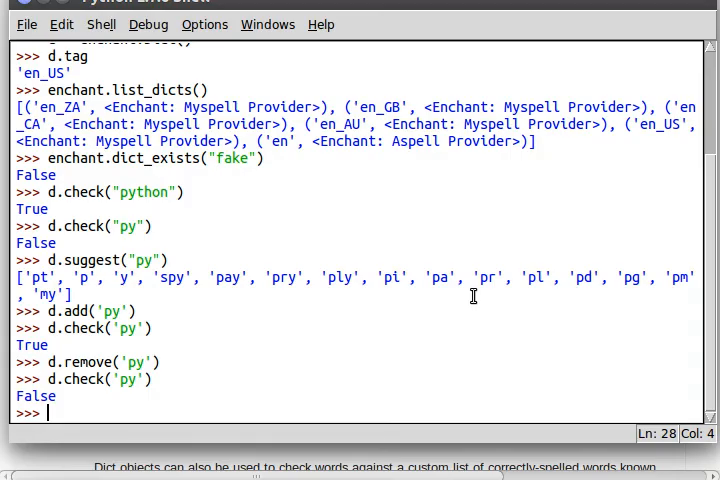
Run d.remove("subscribe") and d.check("subscribe") twice, each check returning False
text(d.remove("subs)
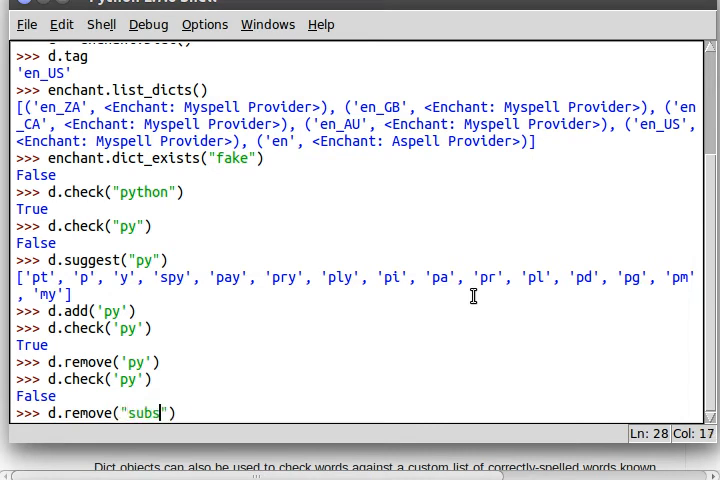
key(Return)
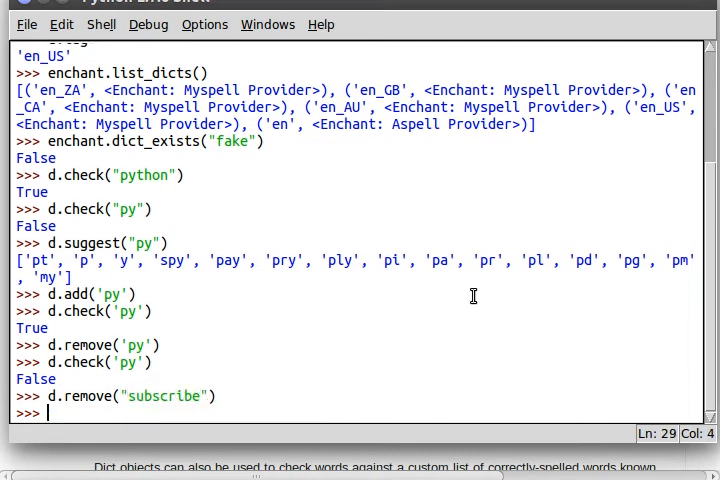
text(d.check())
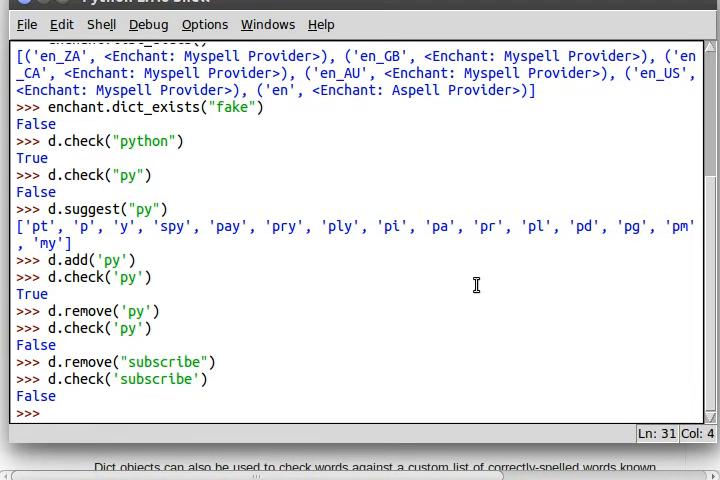
text(d.remove("subscribe"))
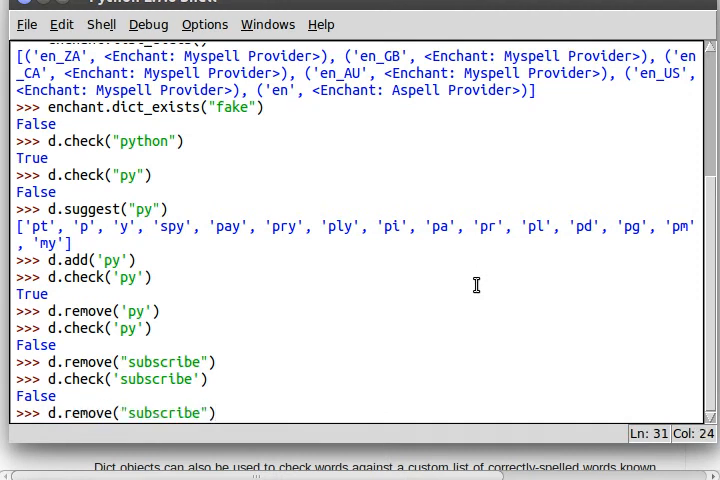
text(d.c)
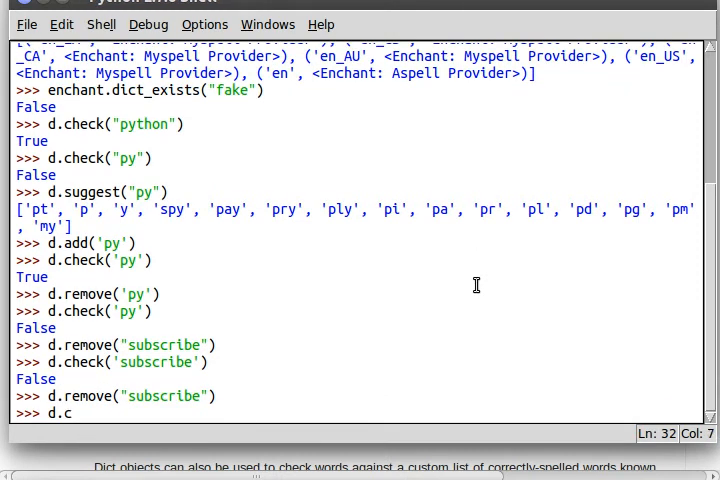
text(heck())
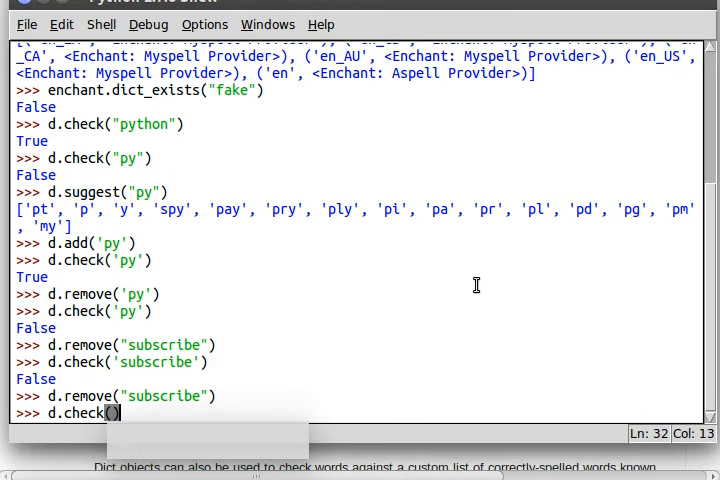
text(subscribe")
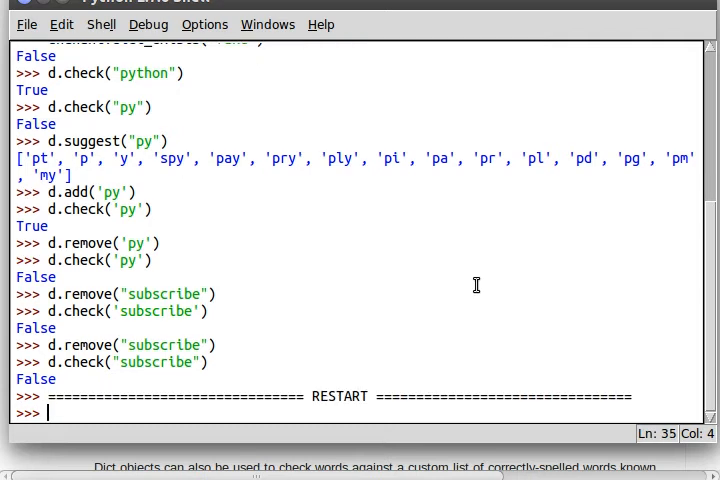
Import enchant, create a new Dict, and confirm 'subscribe' still checks False
text(import enchant)
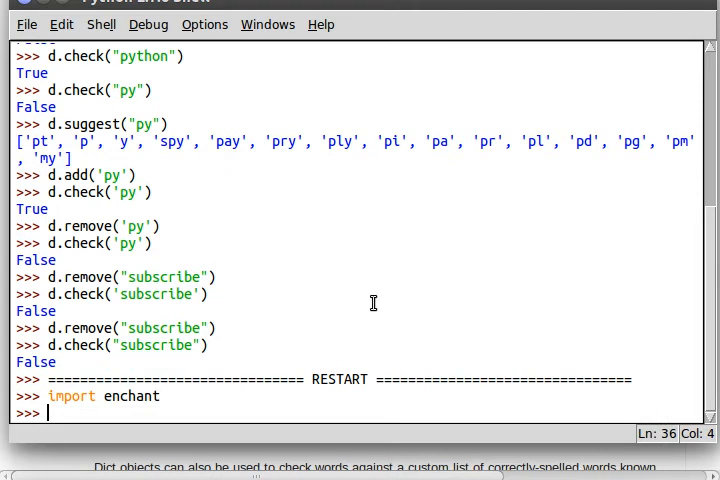
text(d =)
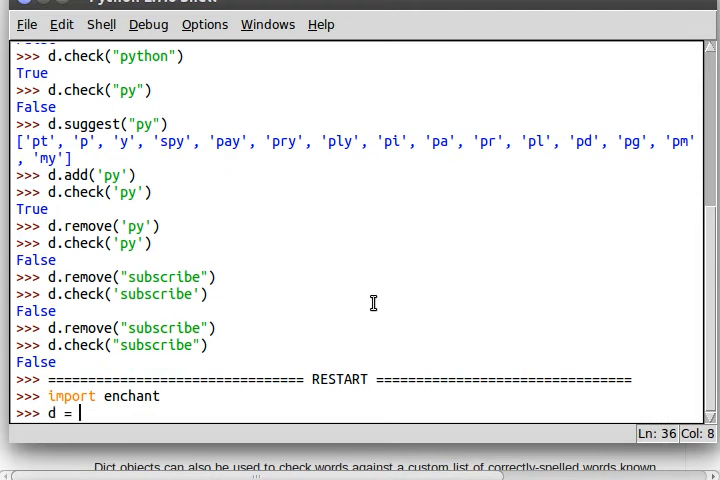
text(ench)
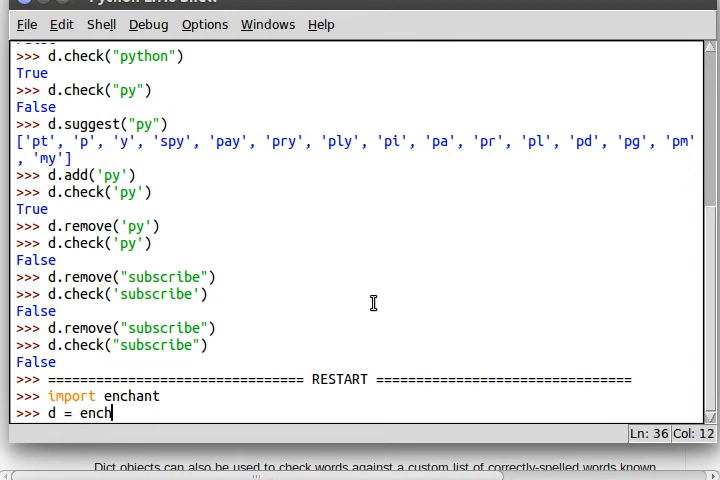
key(Return)
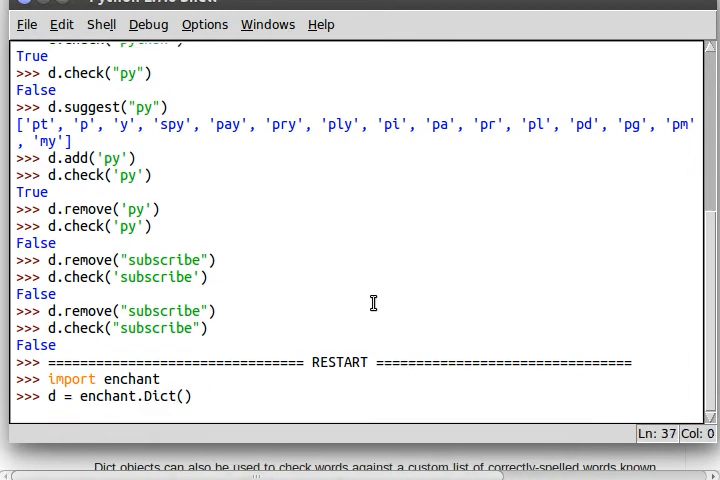
text(d.check())
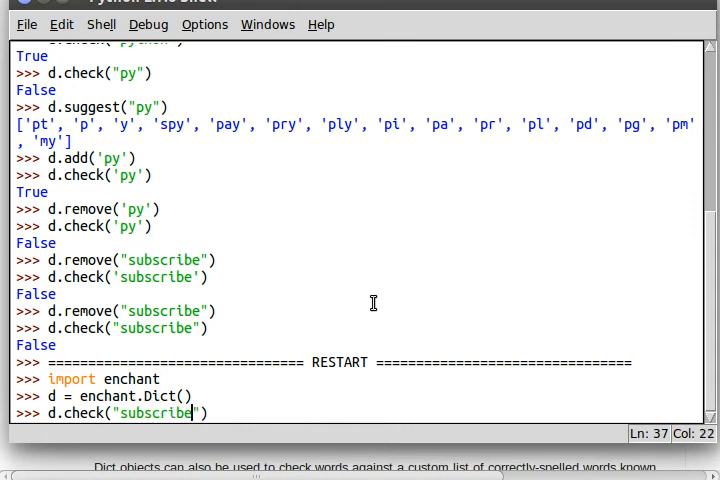
key(Return)
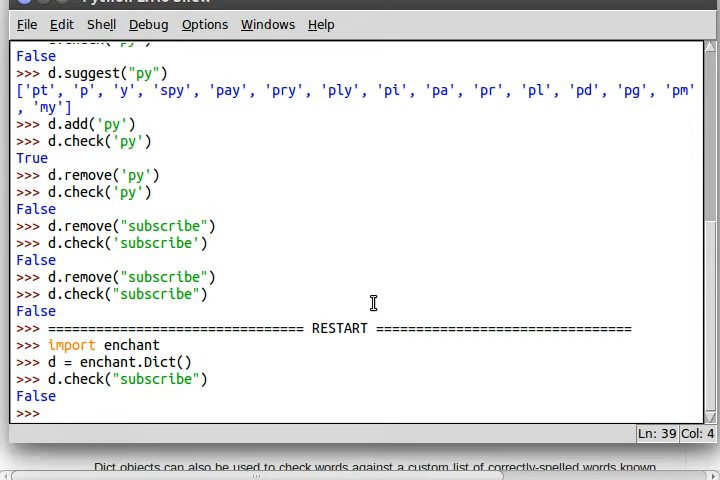
mouse_move(231, 227)
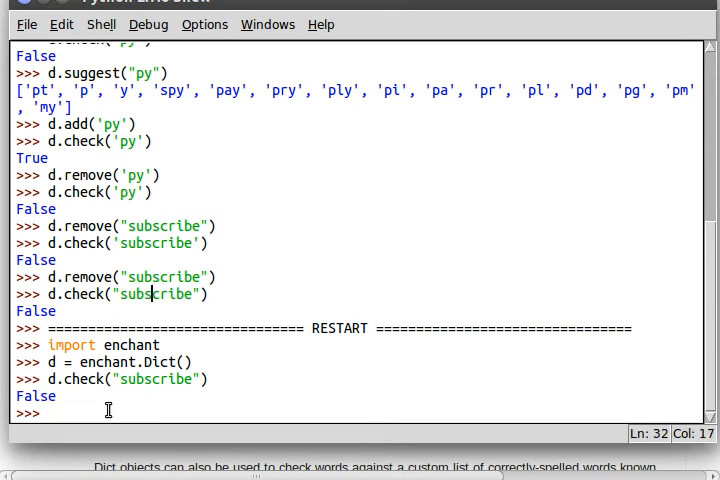
Add 'py' with d.add("py") and confirm d.check("py") returns True
text(d.add()
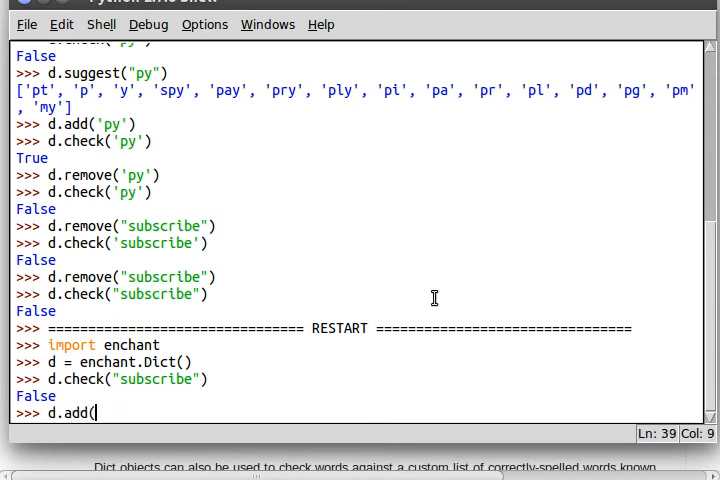
text("")
text(d.che)
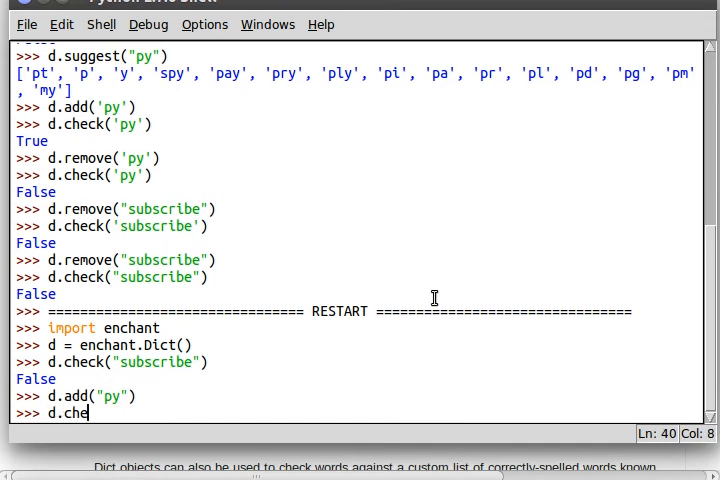
text(ck(""))
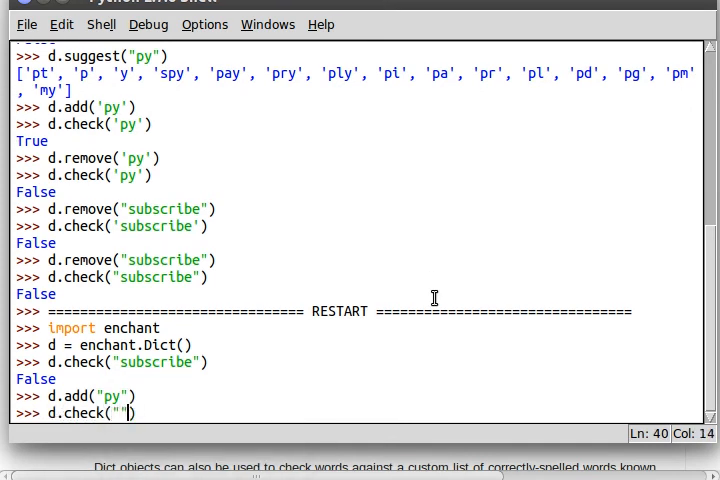
key(Return)
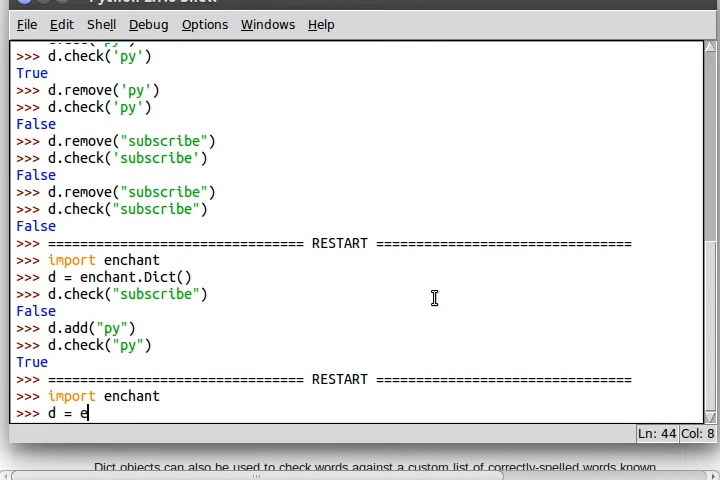
Create a fresh enchant.Dict() and run d.check("py"), which still returns True
text(nchant.Dict())
text(d.c)
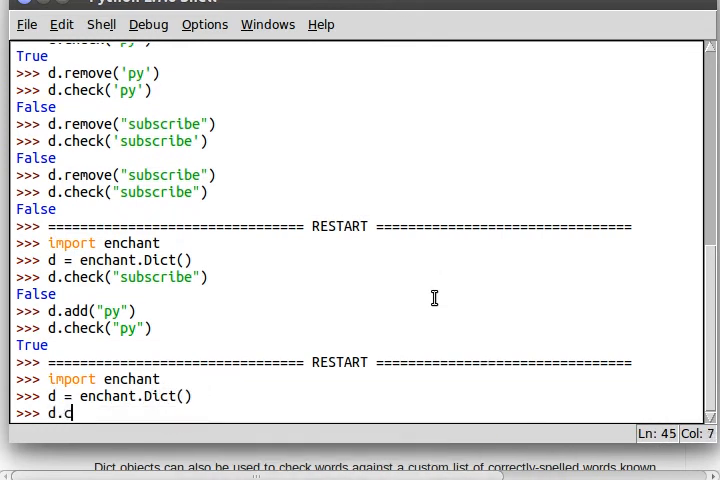
text(heck("py"))
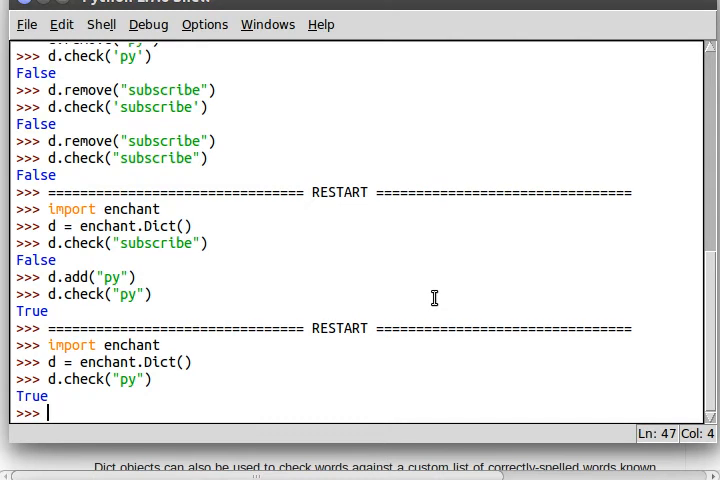
mouse_move(496, 389)
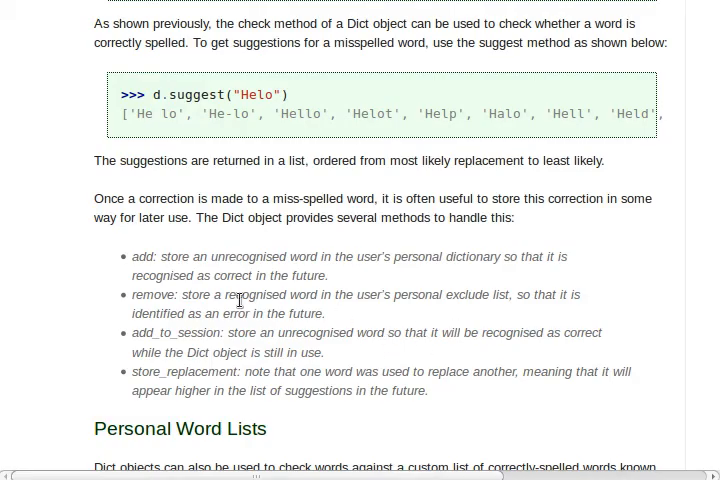
mouse_move(148, 335)
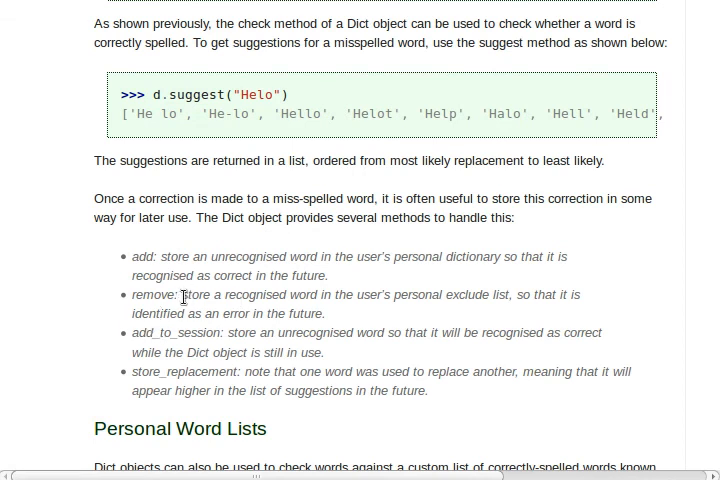
Highlight words in the tutorial's add, remove, add_to_session and store_replacement descriptions
double_click(138, 256)
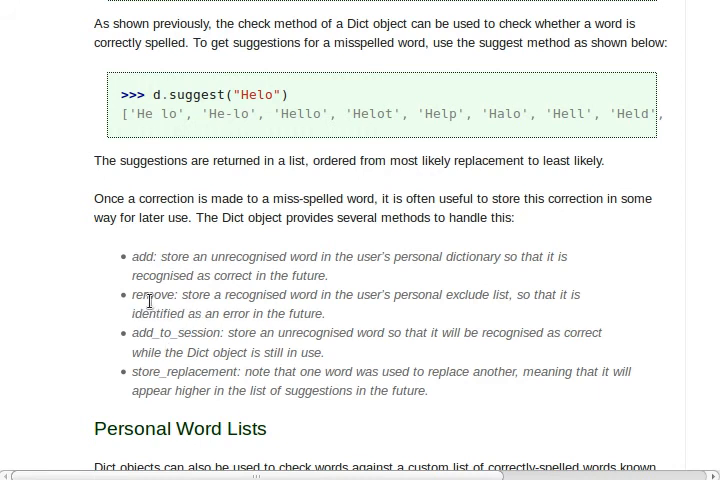
double_click(182, 332)
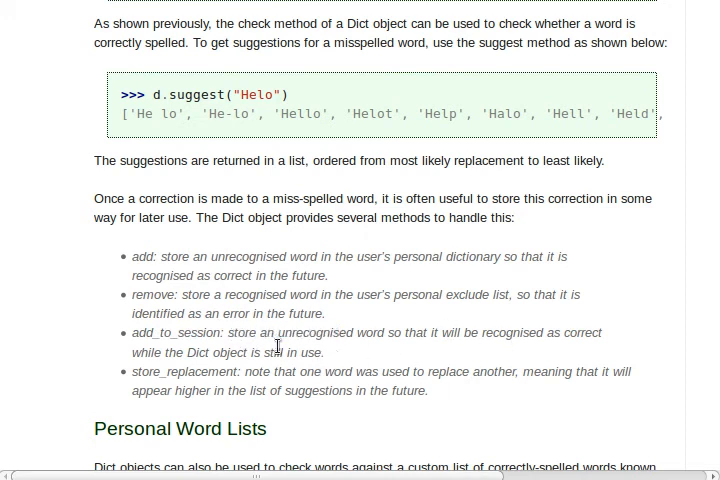
mouse_move(419, 333)
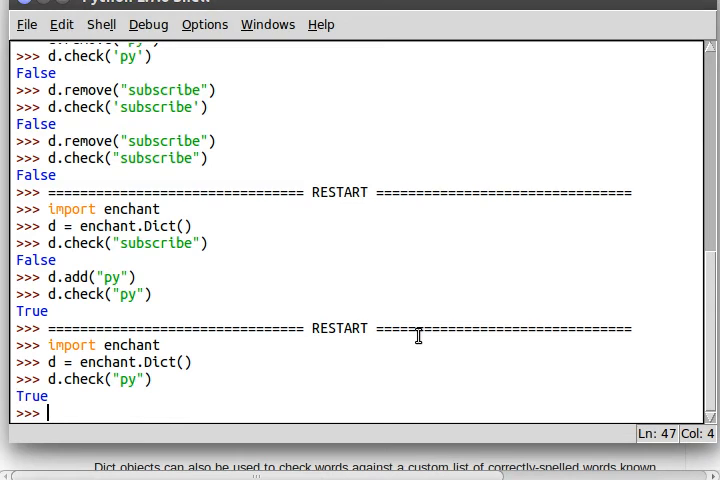
Remove 'py' from the dictionary, then add 'py' to the session word list with add_to_session
text(d.remove("py)
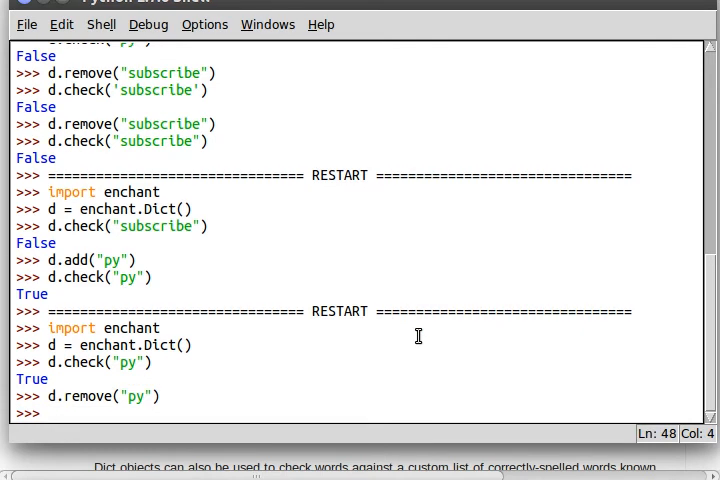
key(Return)
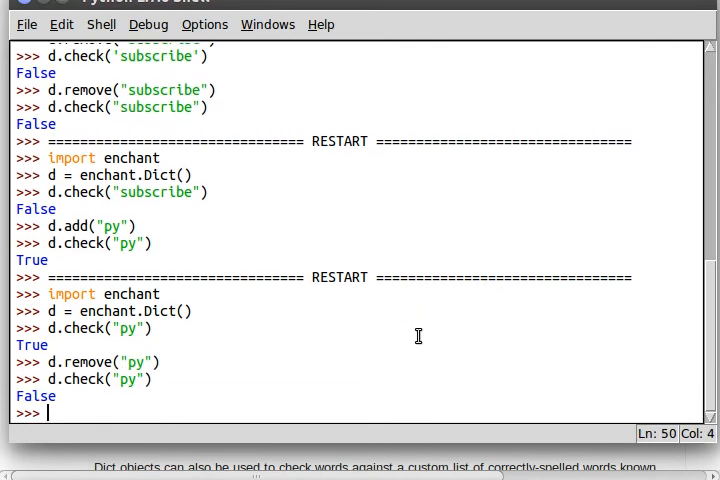
text(d.add_to_ses)
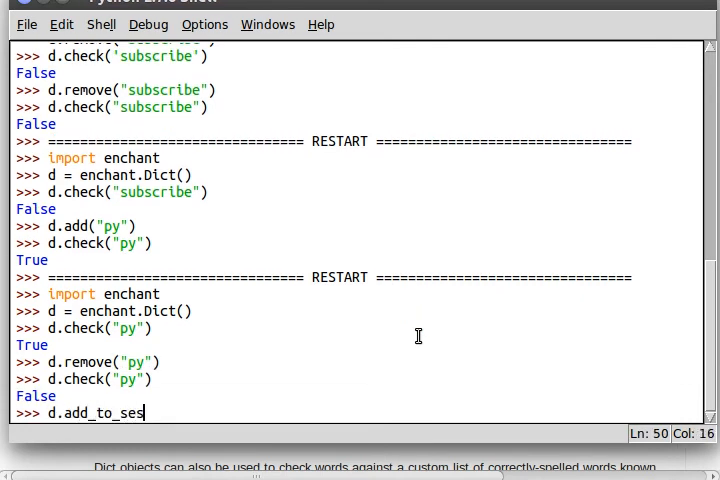
text(sion("py"))
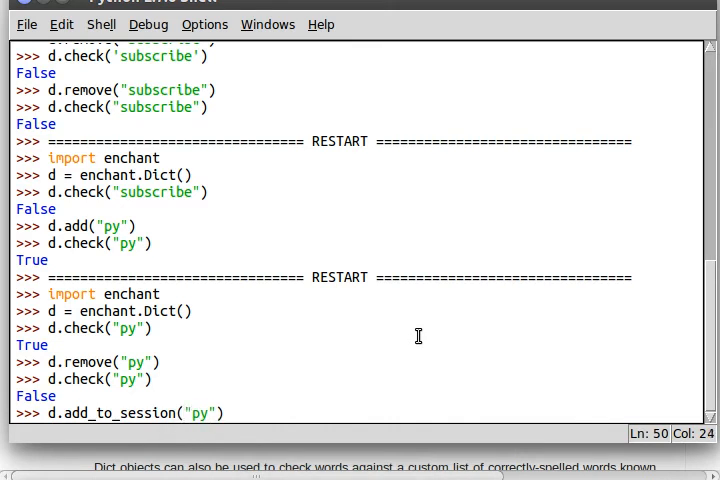
key(Return)
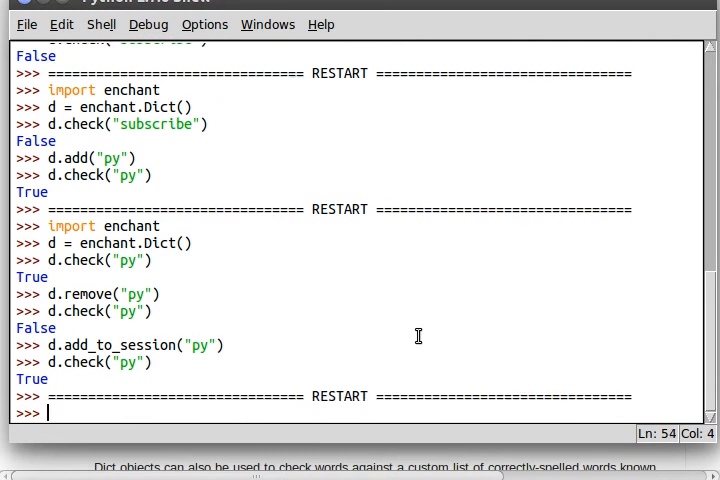
Re-import enchant, create a new Dict d, and check 'py', which now returns False
text(import ec)
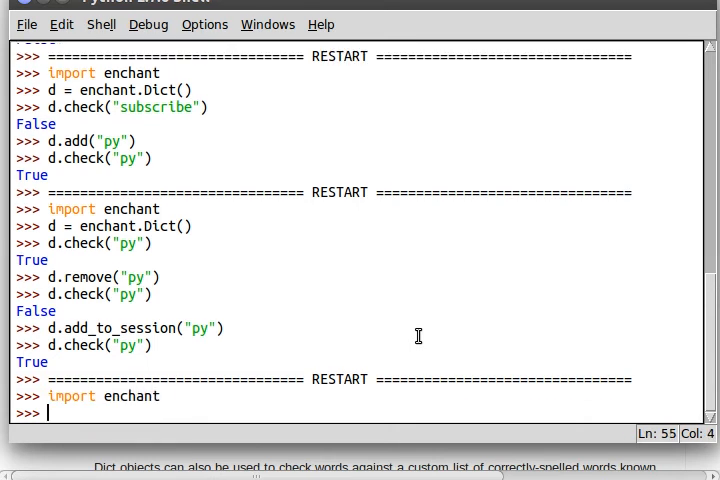
text(d)
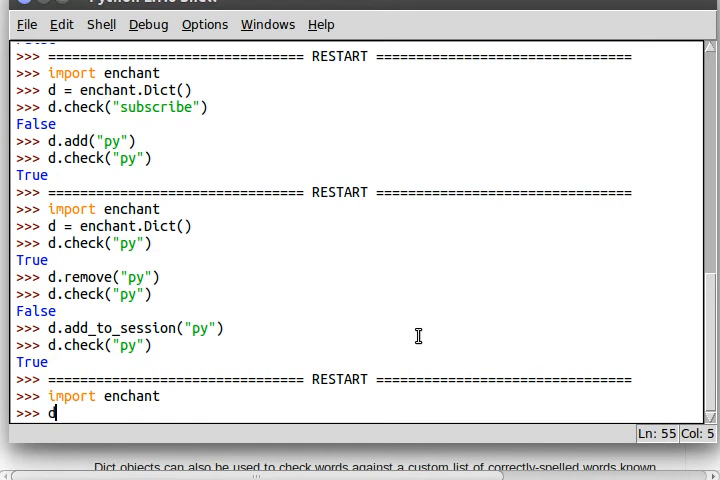
text(= enchan)
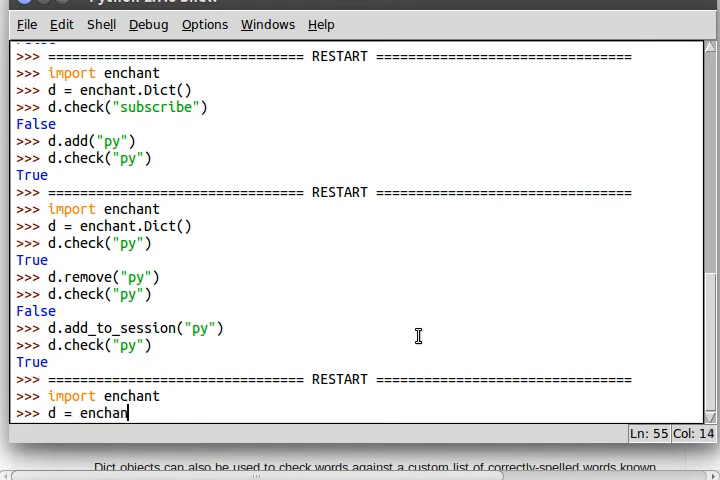
text(t.Dick)
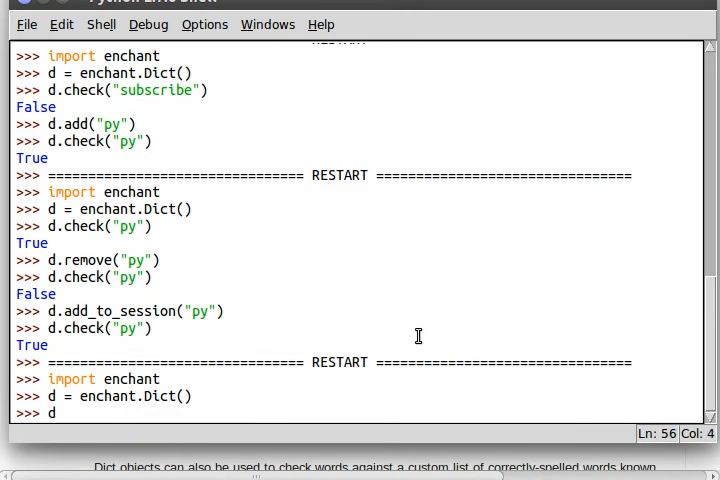
text(.check())
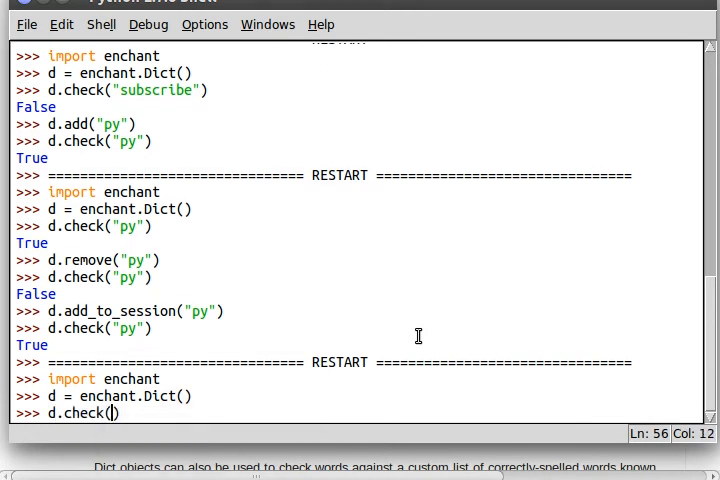
text("py")
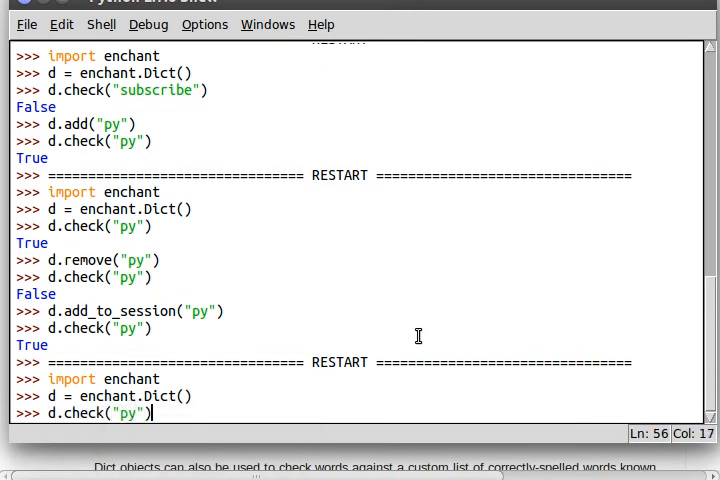
key(Return)
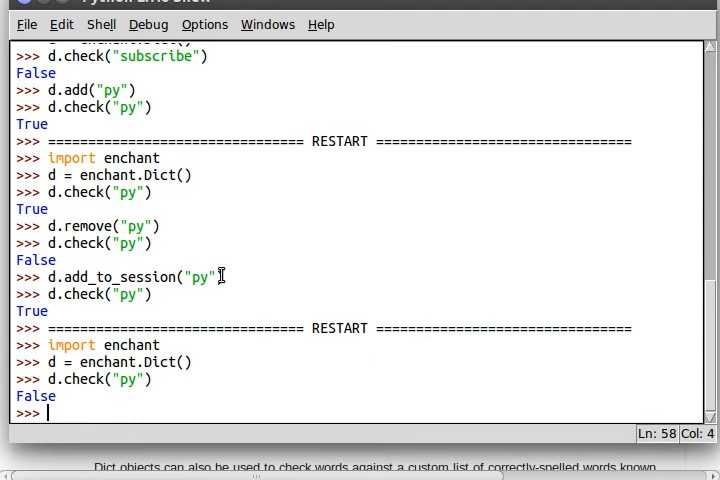
mouse_move(167, 312)
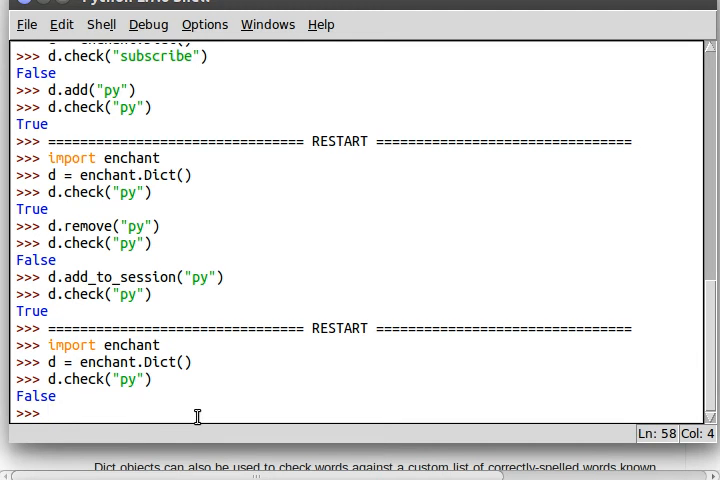
Check 'subscribe' (False), then type d.add("subscribe") at the prompt without running it
text(d.check)
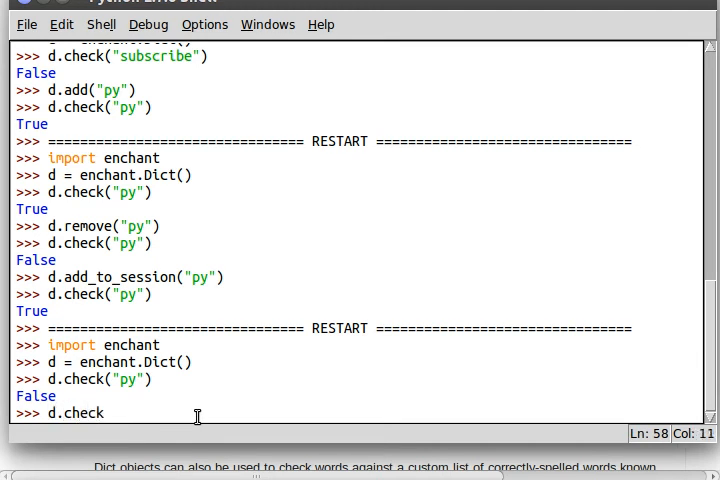
text(("subscri"))
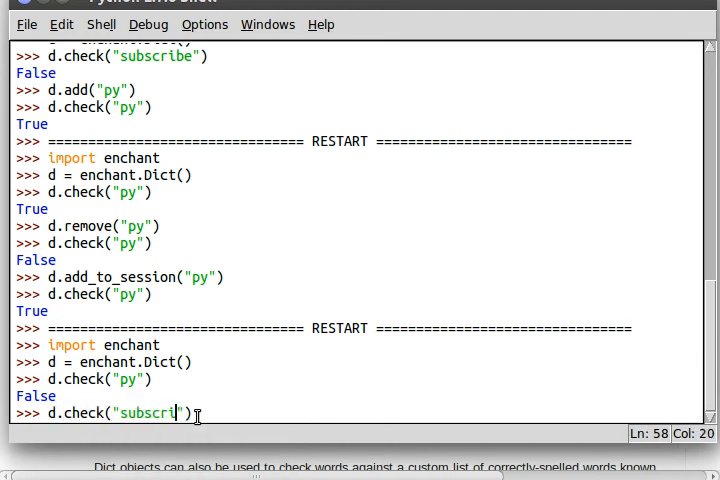
key(Return)
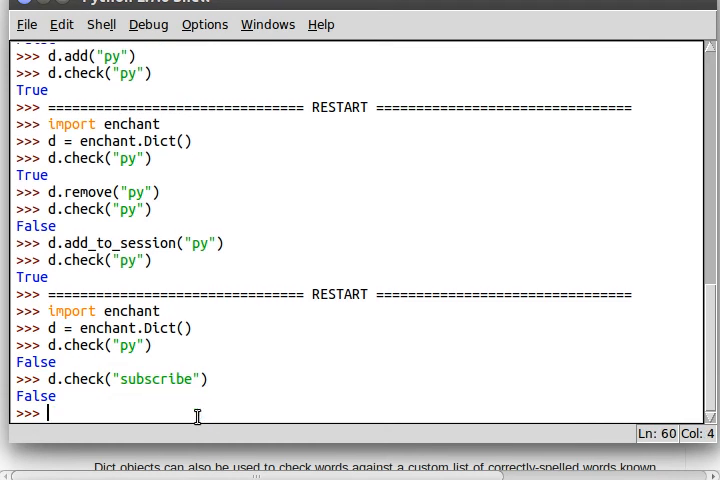
text(d.add(""))
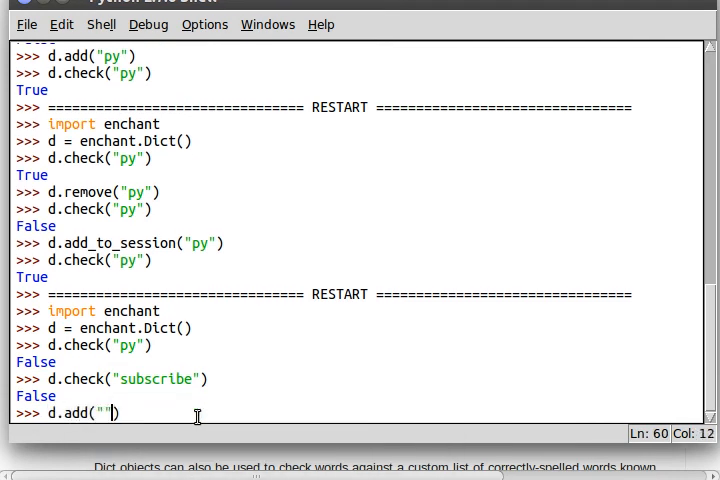
text(subscribe)
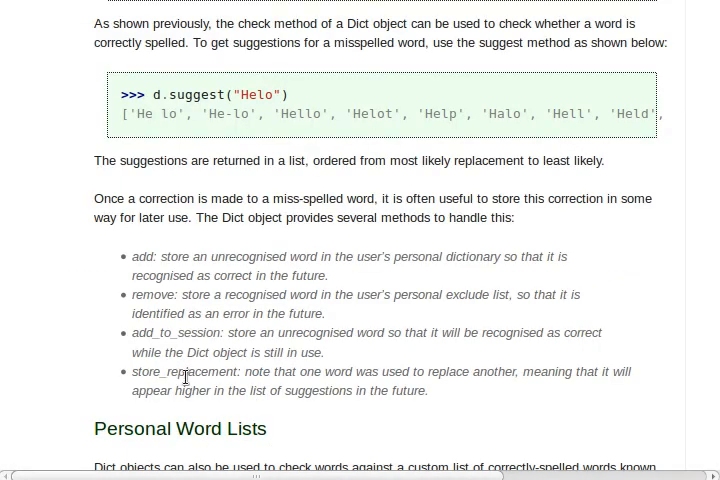
mouse_move(407, 373)
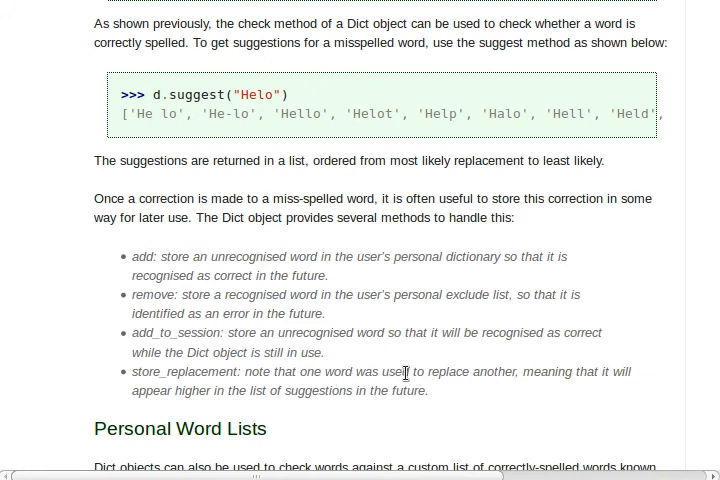
mouse_move(518, 364)
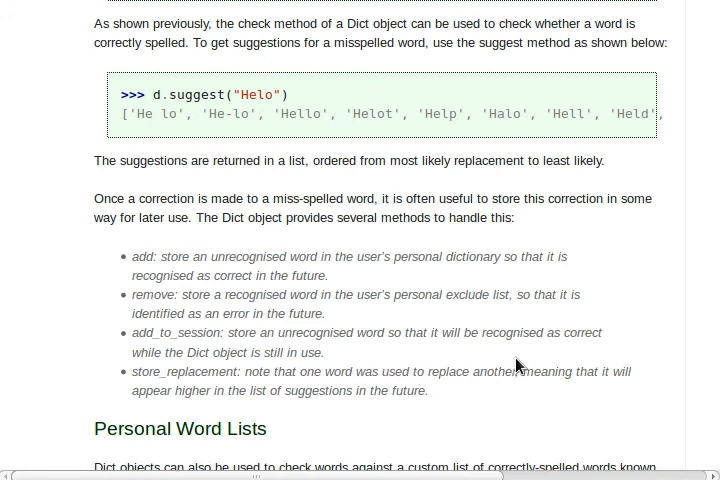
mouse_move(278, 410)
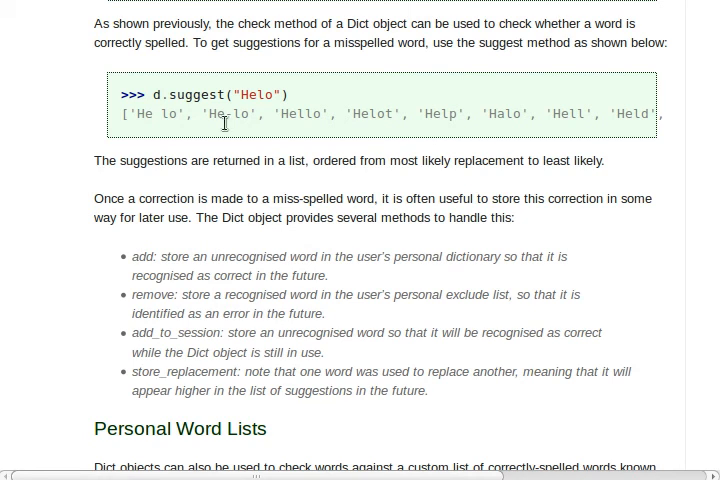
mouse_move(212, 131)
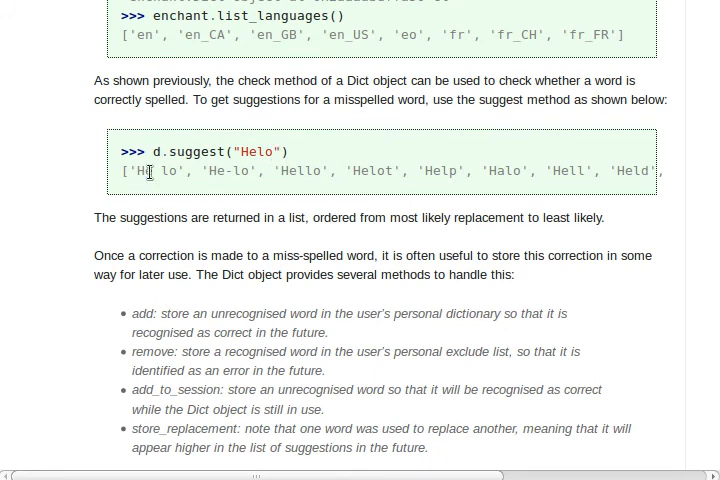
Revisit the tutorial's suggest() example showing ranked corrections for 'Helo'
double_click(155, 170)
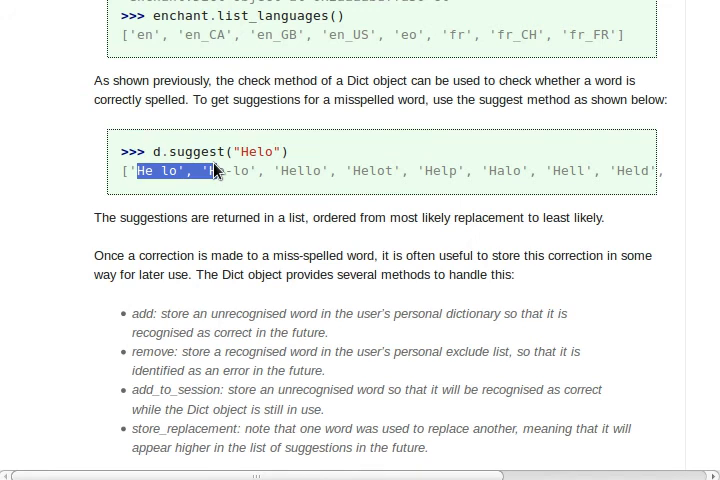
scroll(down, 3)
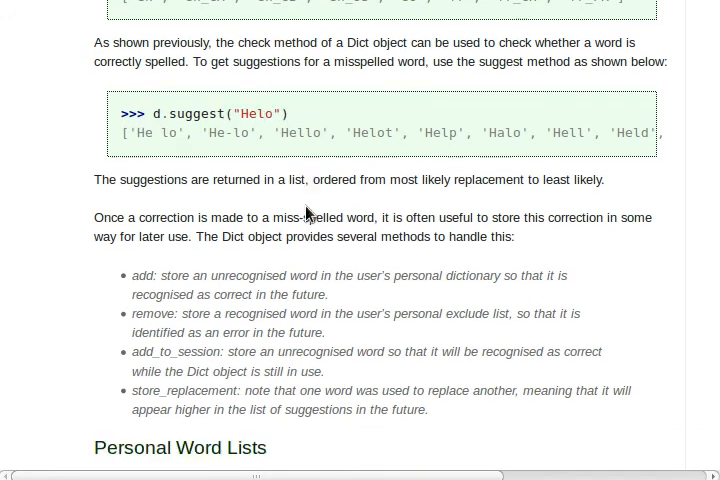
scroll(up, 3)
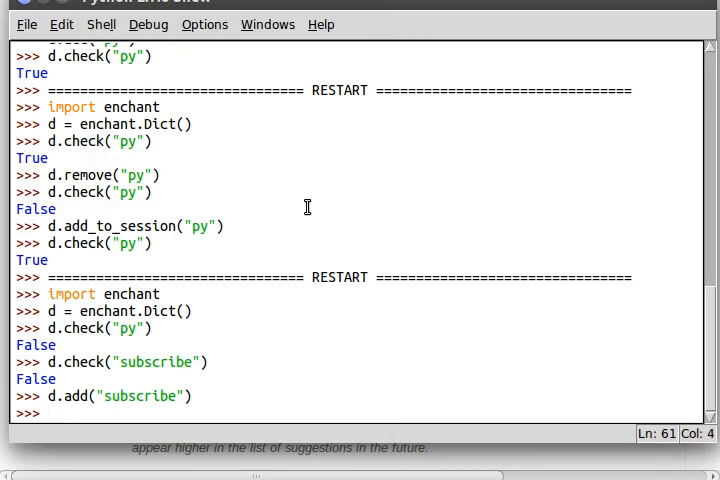
Add 'py' to the session with add_to_session and confirm it checks True
text(is_removed)
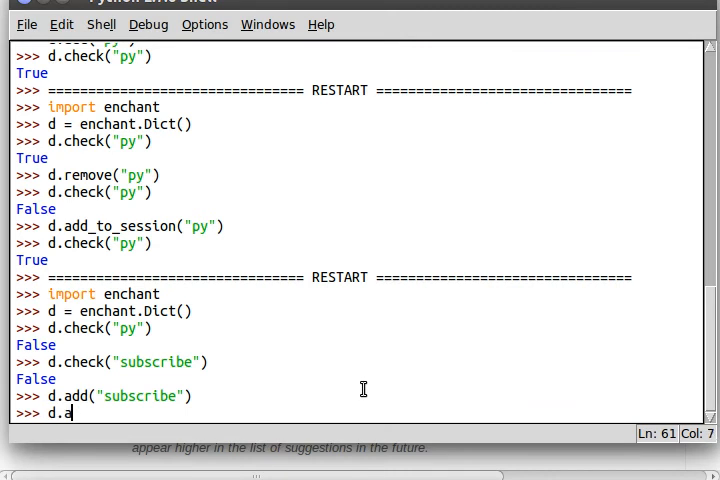
text(dd_to_session("py)
text(d.check)
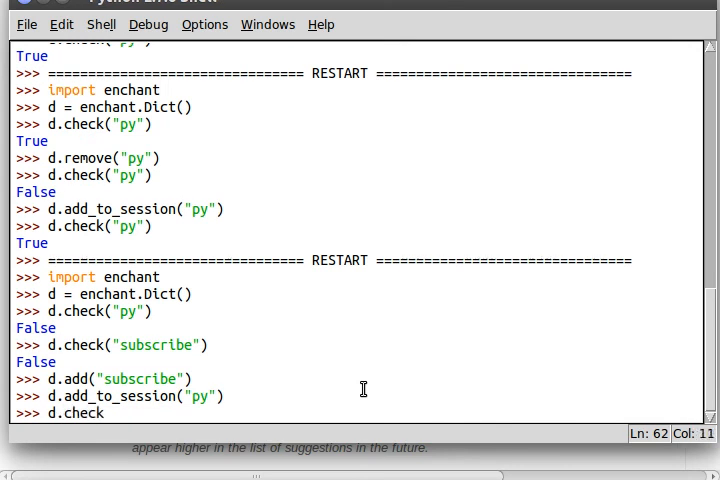
text(()
key(Return)
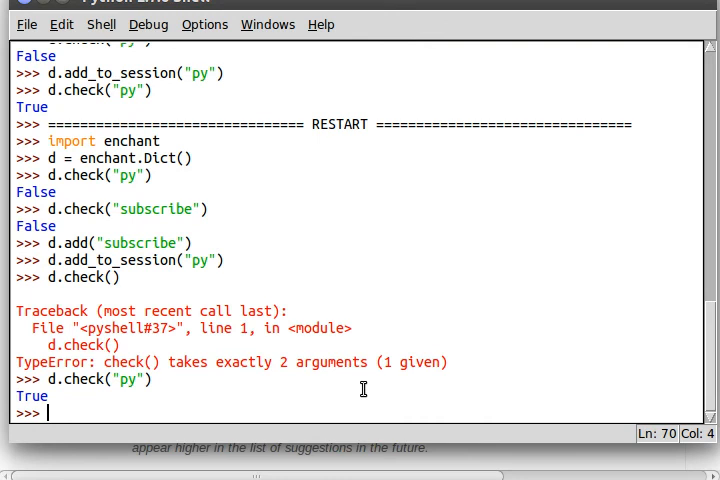
Remove 'py' with remove_from_session so it checks False again
text(d.remove)
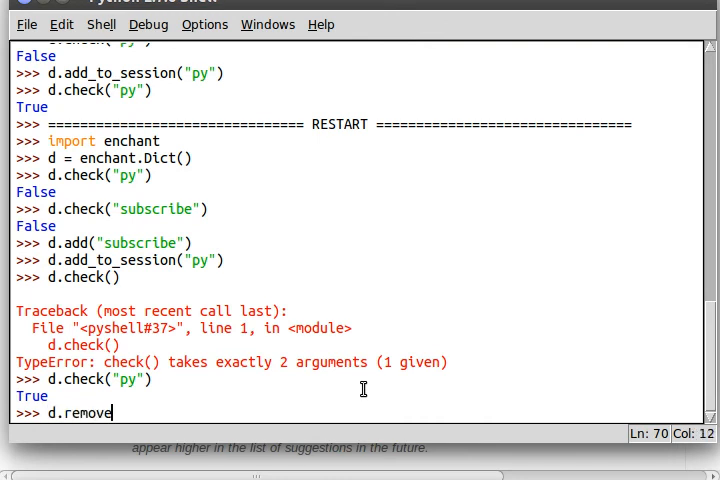
text(_t)
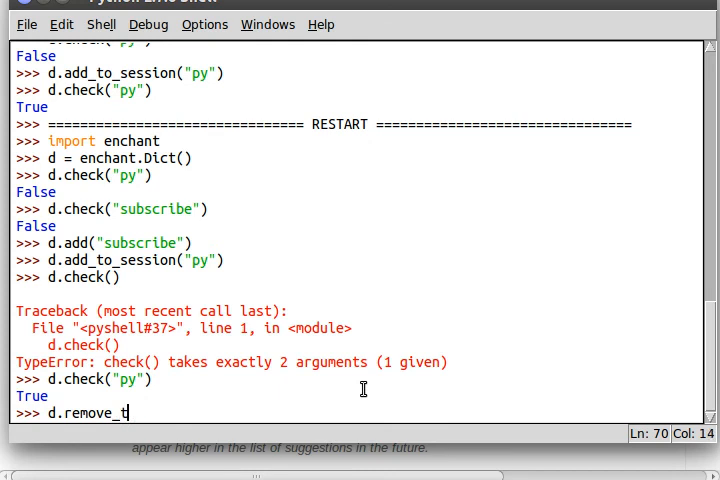
text(o_session(*))
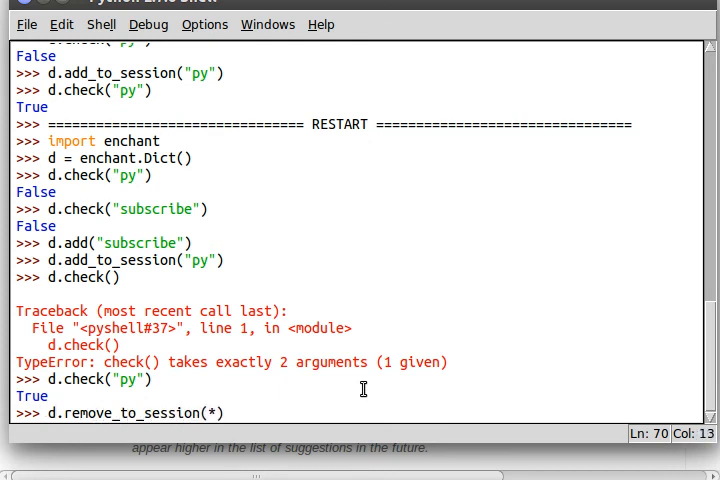
text(from_session(*))
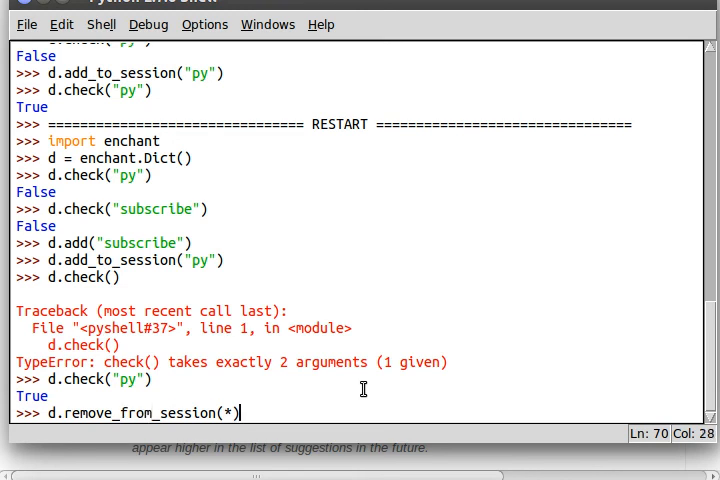
key(Return)
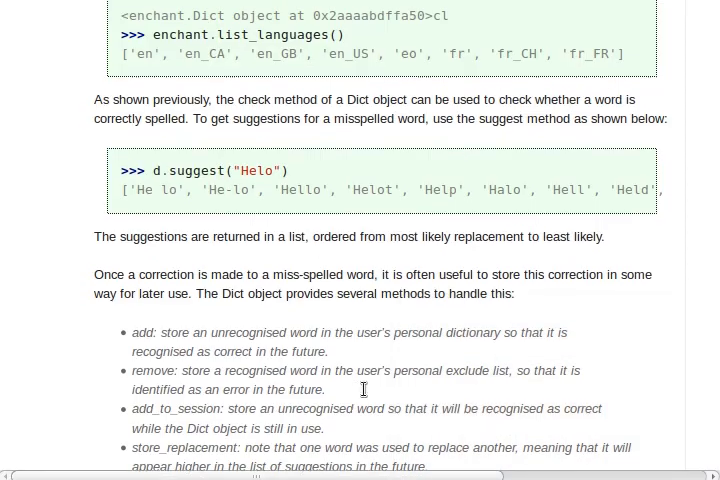
scroll(up, 3)
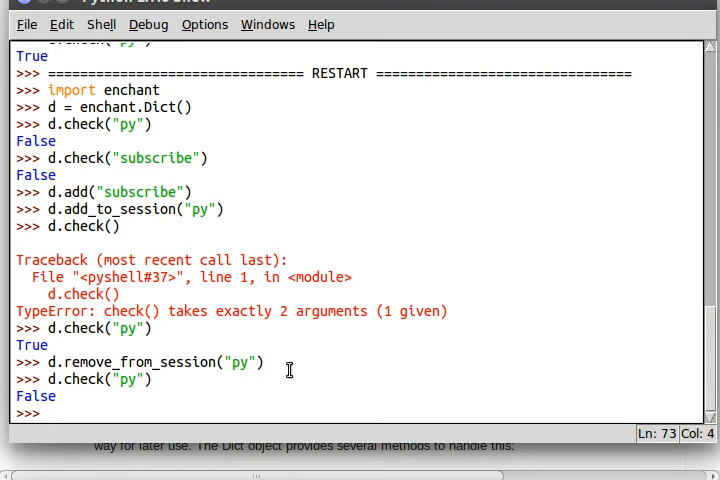
mouse_move(207, 417)
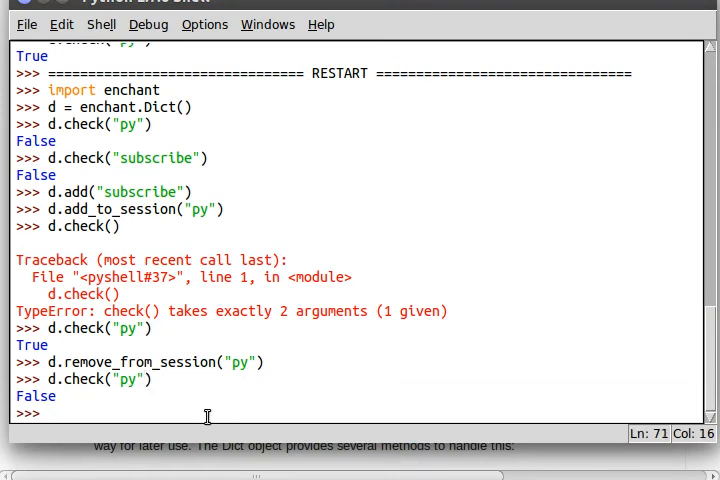
Check the nonsense string "xfkjhg sn'io", which returns False
key(Return)
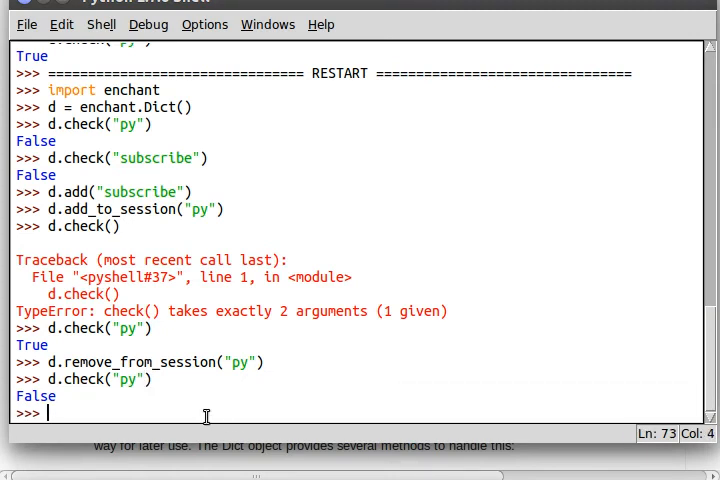
text(d.ched)
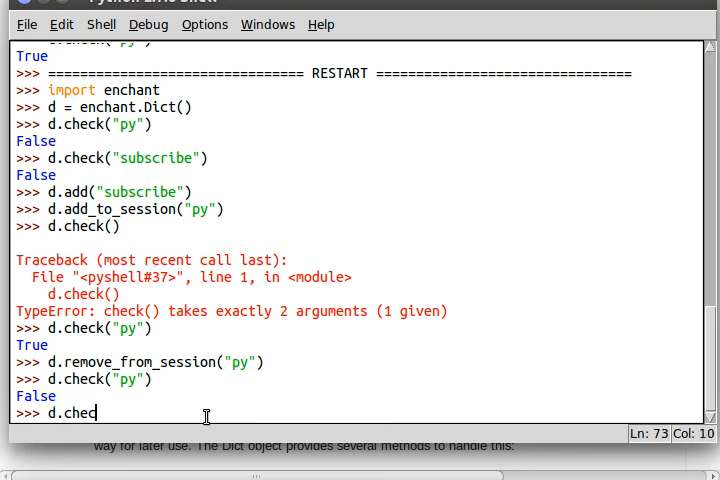
text(k("xfkjhg sn'kp)
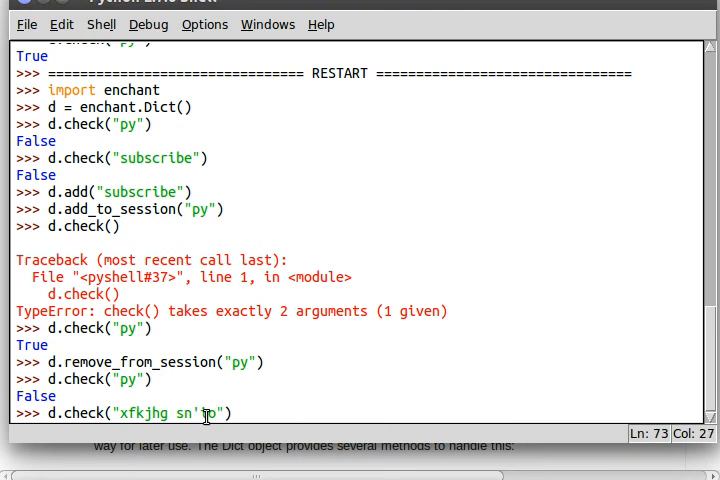
key(Return)
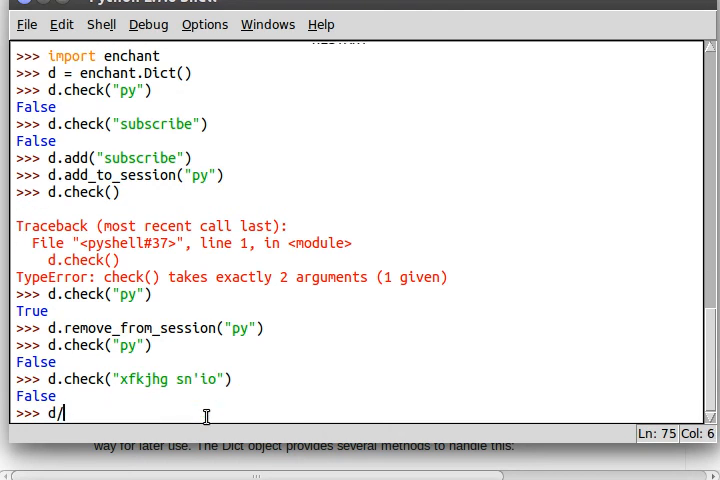
Check 'apple' (True) and the partial word 'appl' (False)
text(check())
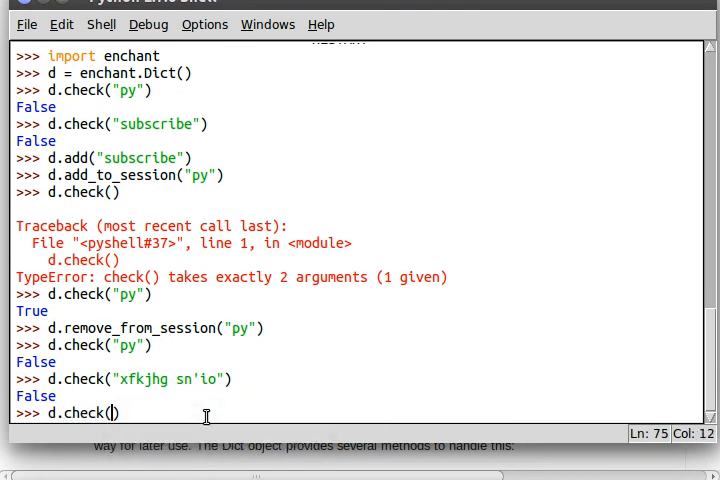
text(:apple:)
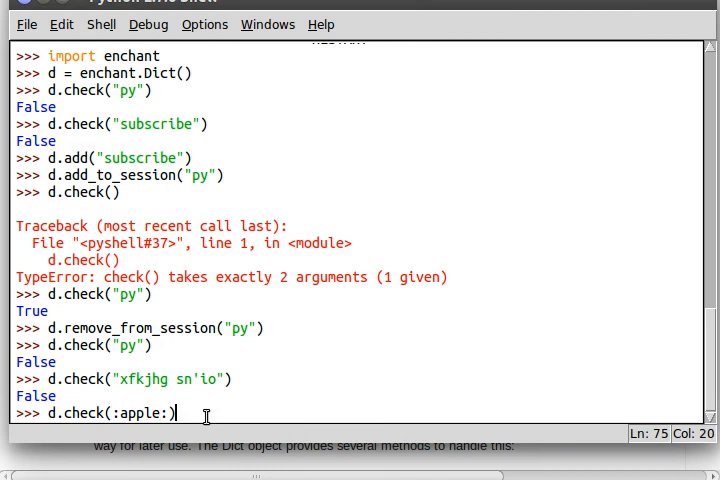
key(Return)
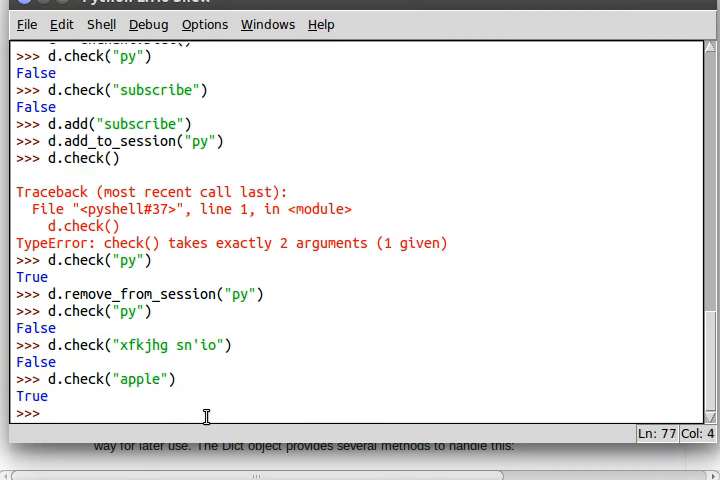
key(Return)
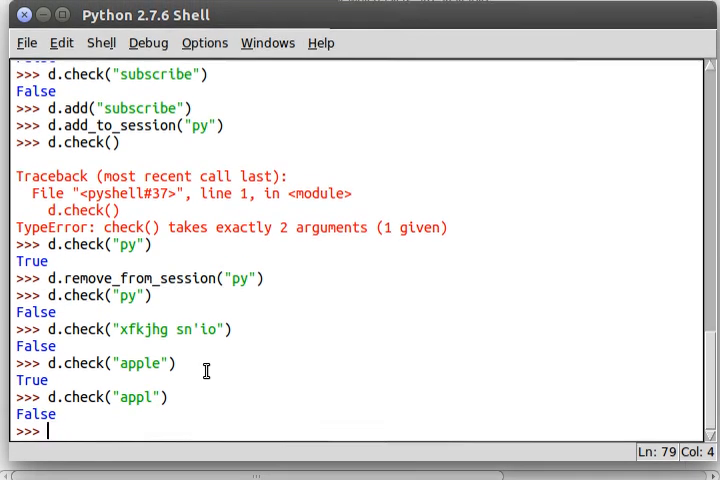
mouse_move(367, 402)
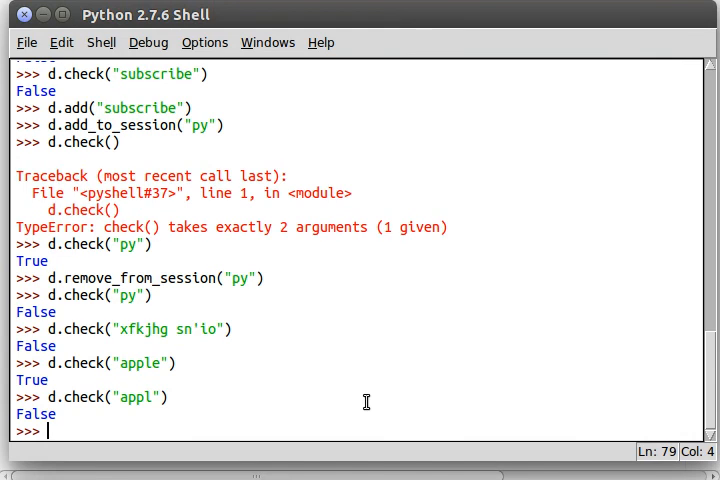
mouse_move(397, 271)
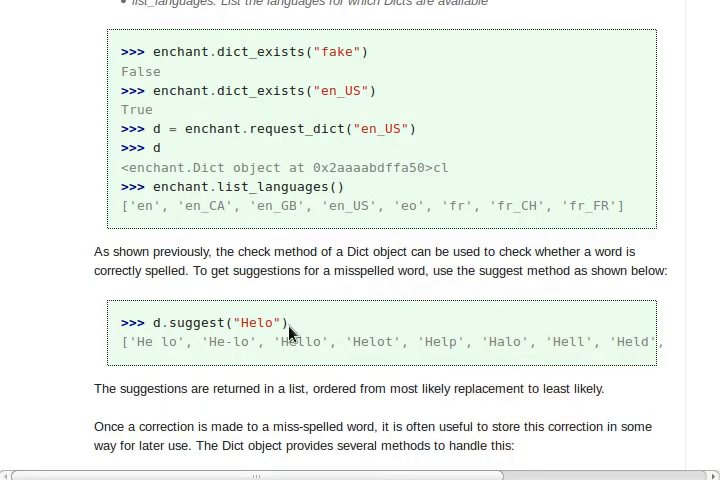
mouse_move(385, 315)
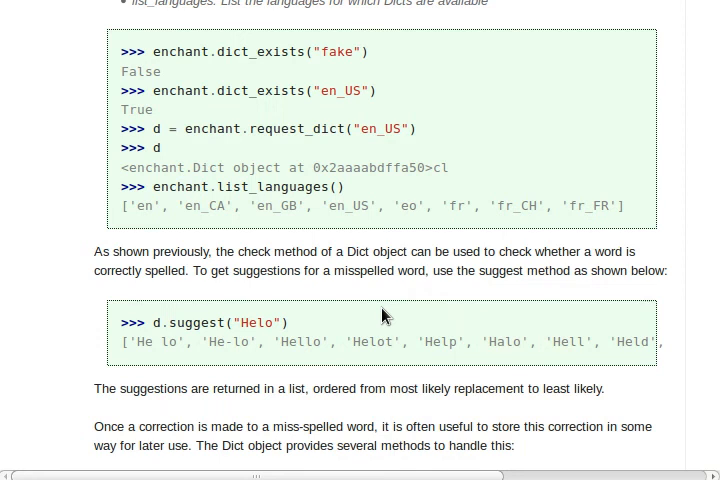
mouse_move(260, 293)
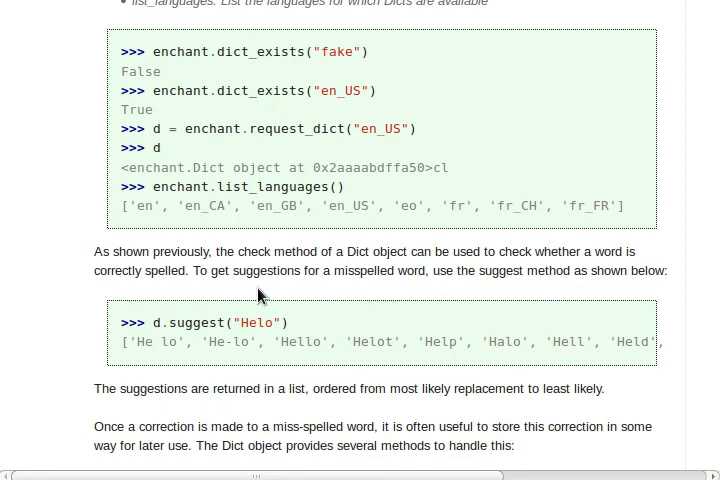
Scroll the PyEnchant tutorial down to the add/remove/add_to_session/store_replacement methods list
scroll(down, 3)
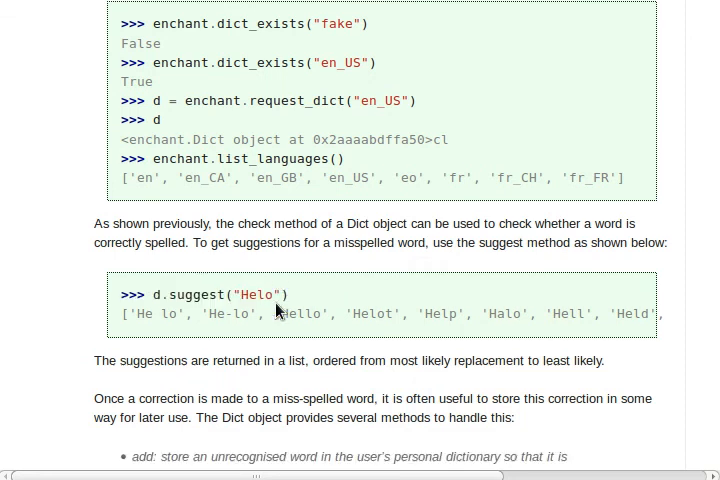
scroll(down, 3)
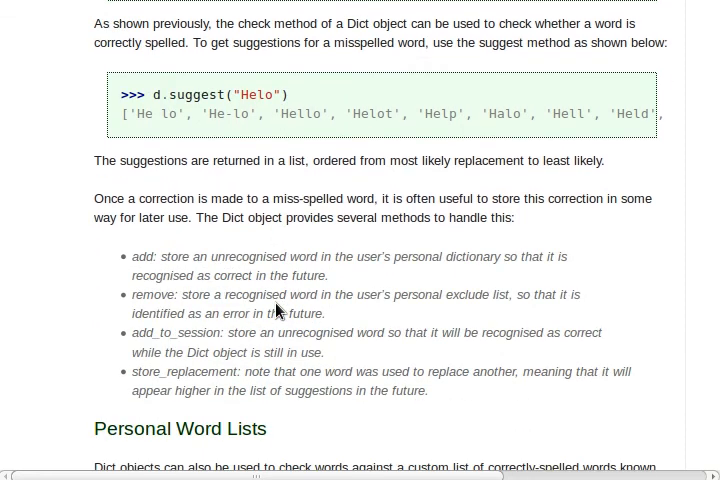